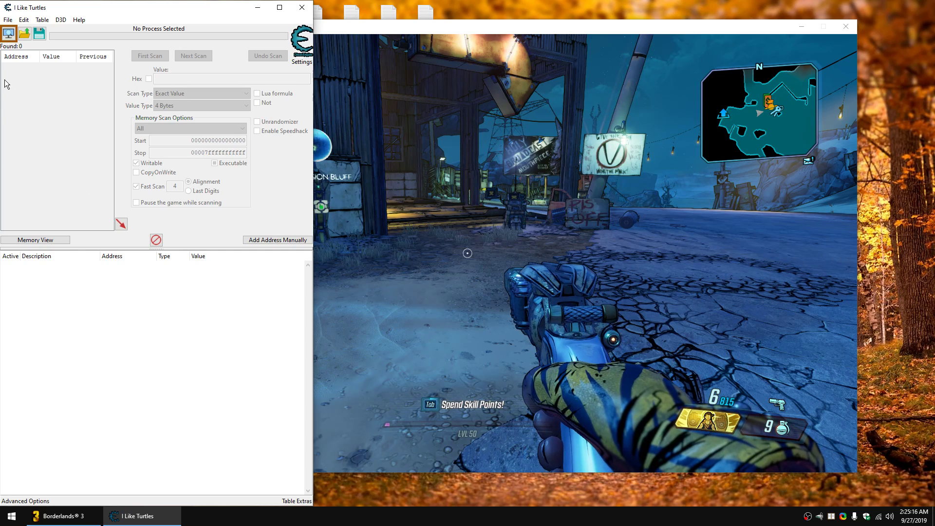
pyautogui.moveTo(9, 33)
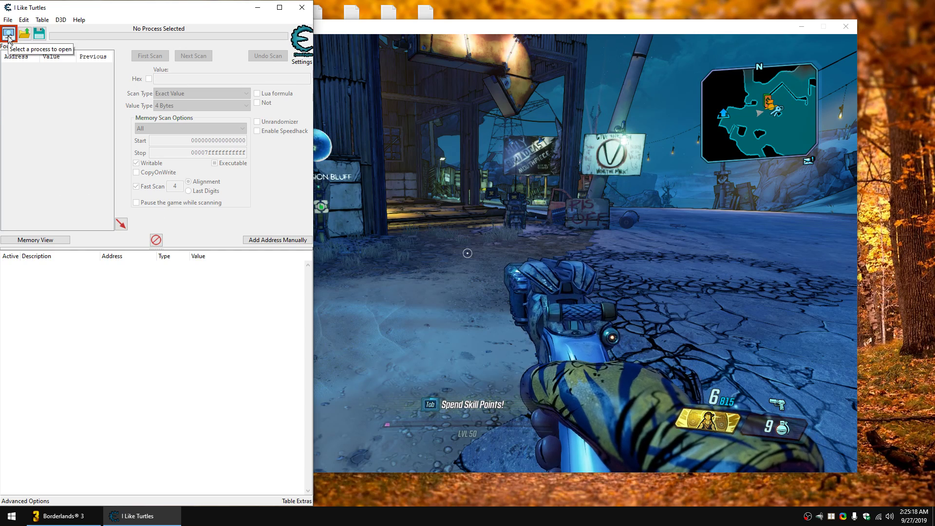
# Step: Attach Cheat Engine to the Borderlands3 process and load its associated cheat table
pyautogui.click(9, 33)
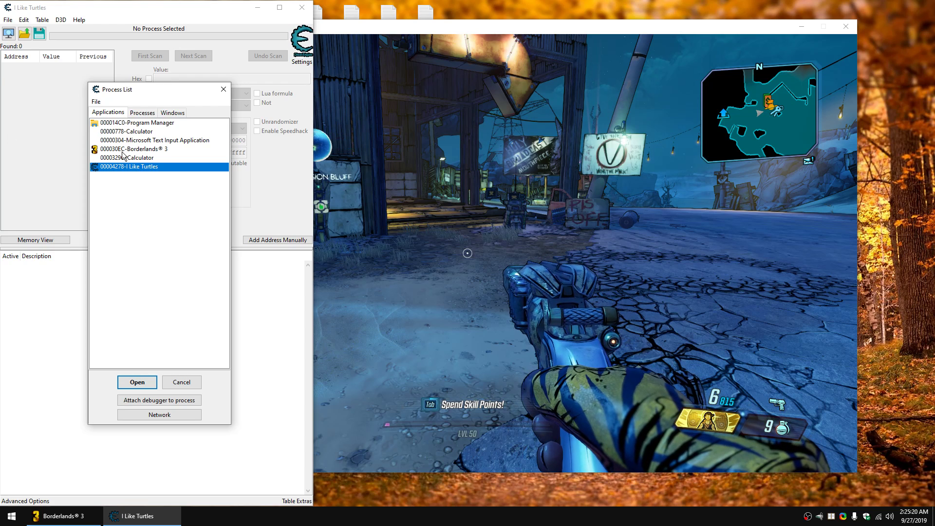
pyautogui.click(136, 382)
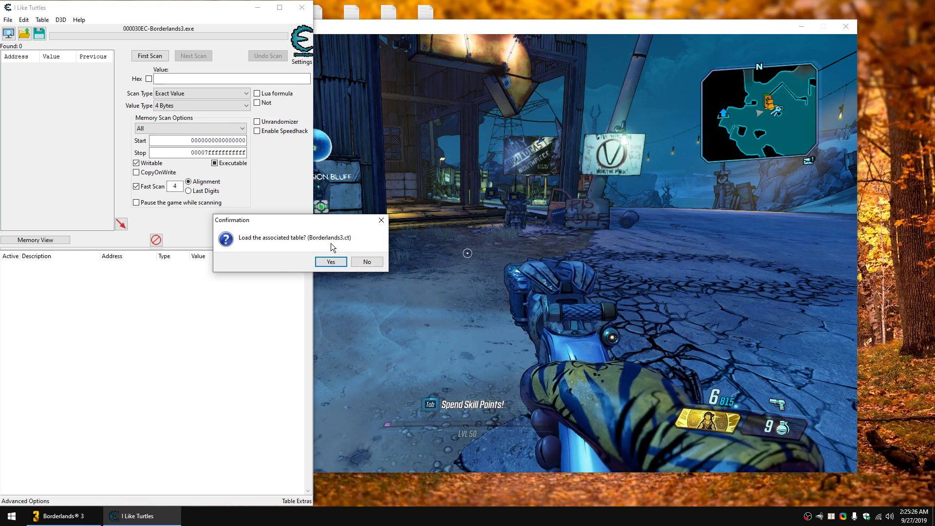
pyautogui.click(330, 261)
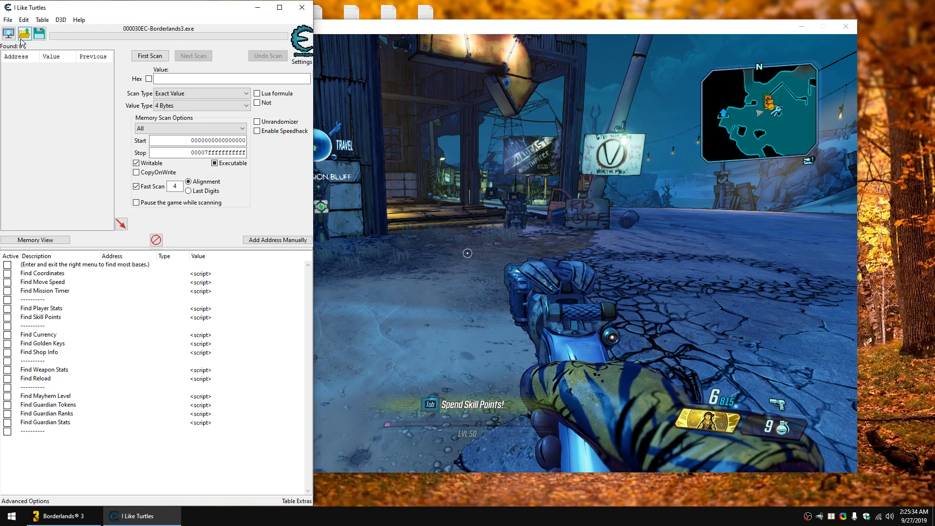
pyautogui.moveTo(24, 35)
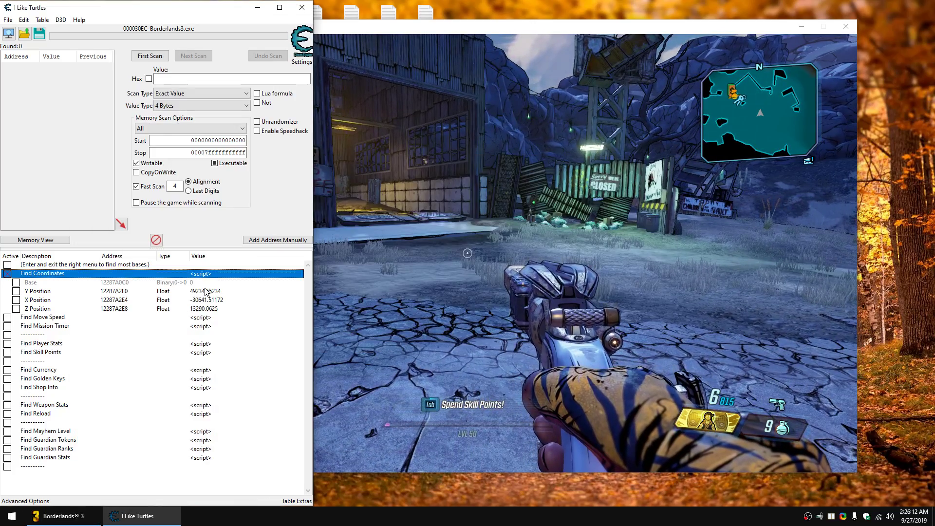
# Step: Enter a new value for the Y Position entry and confirm it
pyautogui.click(58, 517)
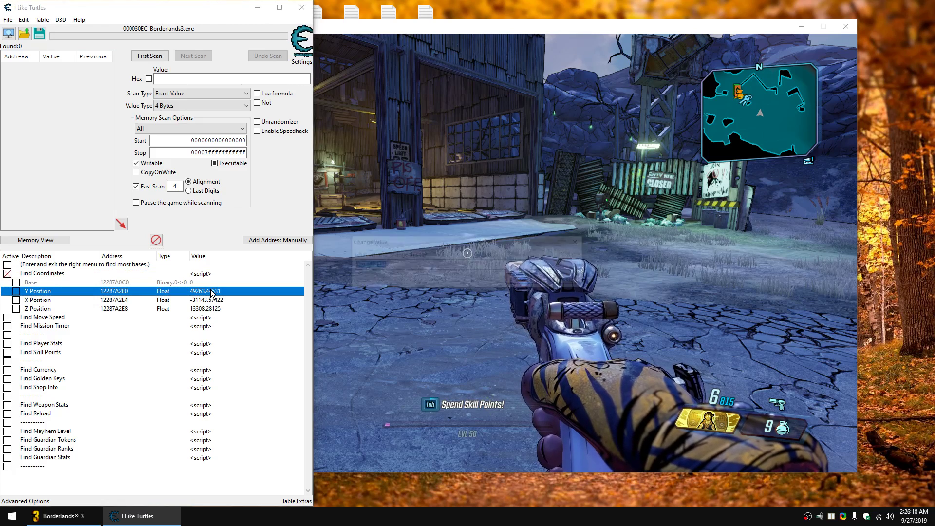
pyautogui.doubleClick(203, 291)
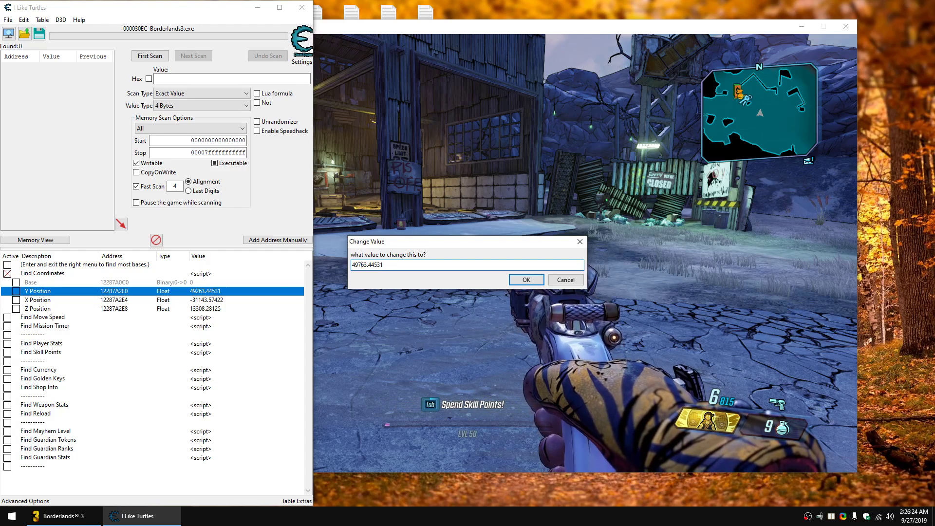
pyautogui.click(525, 279)
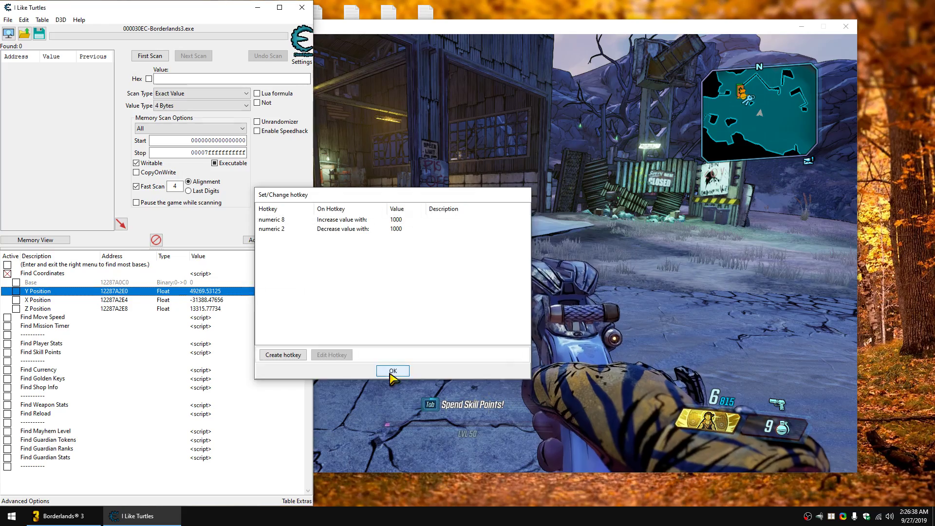
# Step: Close the Y Position hotkey list
pyautogui.click(392, 370)
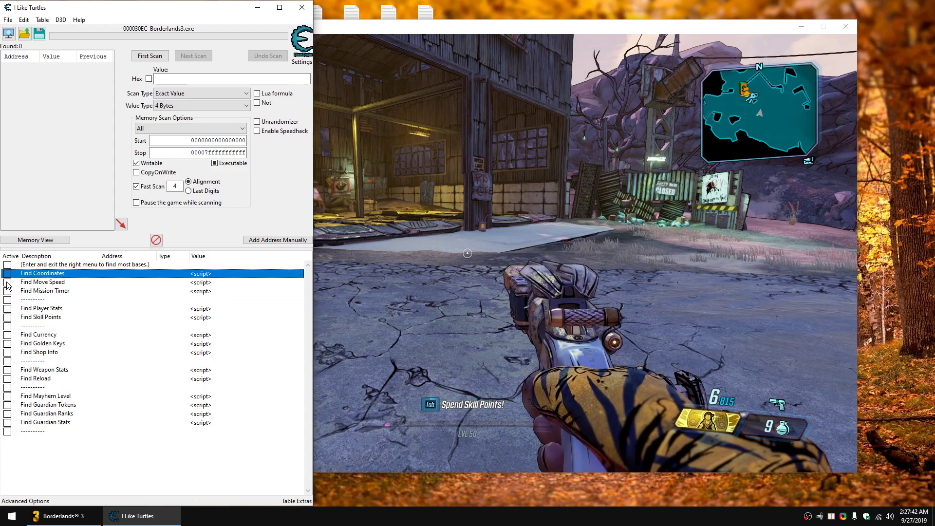
# Step: Turn off the coordinates script and set the Speed Multiplier to 25
pyautogui.click(42, 282)
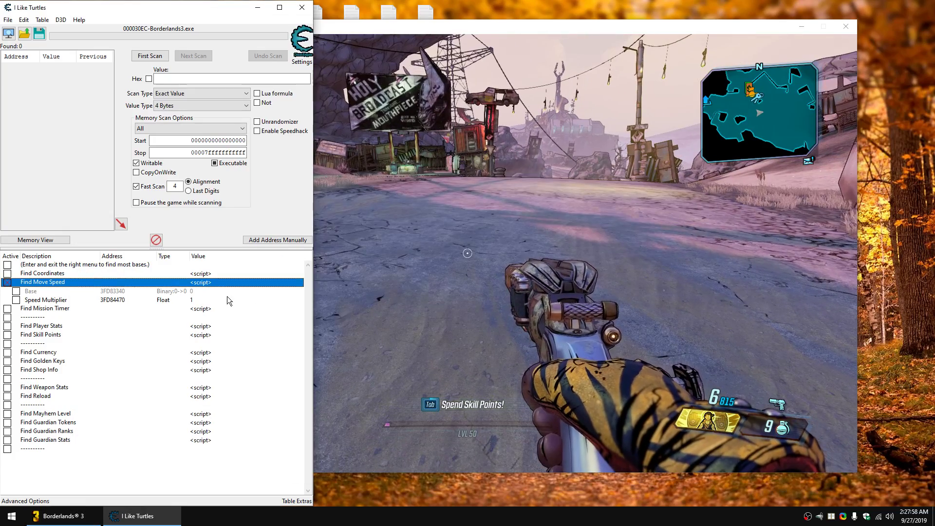
pyautogui.click(46, 299)
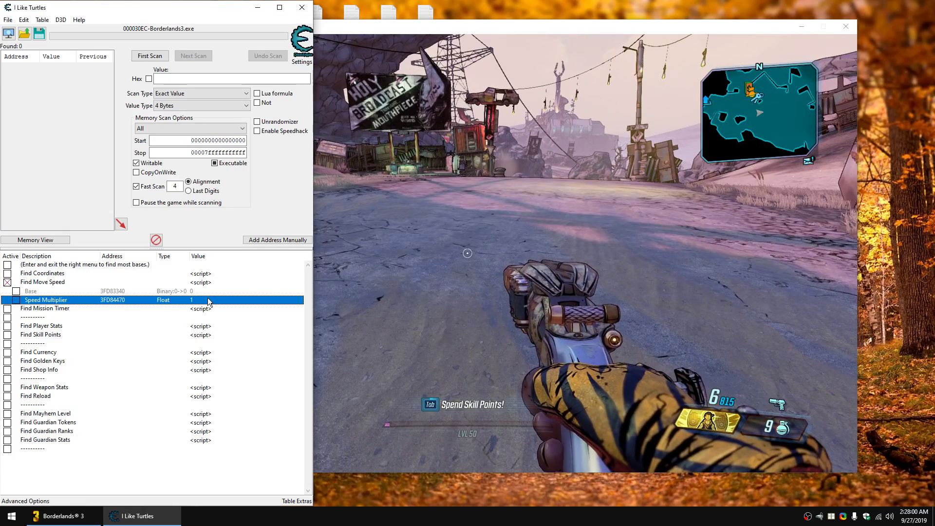
pyautogui.doubleClick(207, 300)
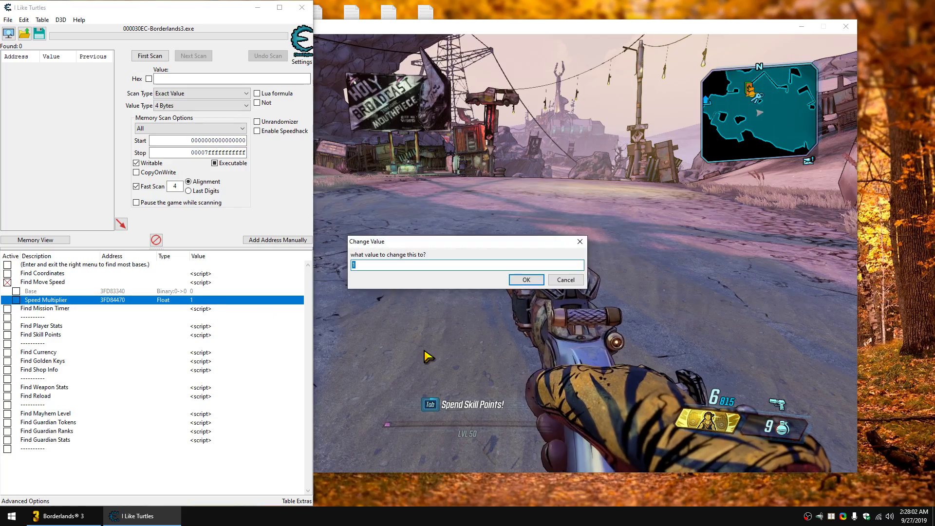
pyautogui.click(525, 280)
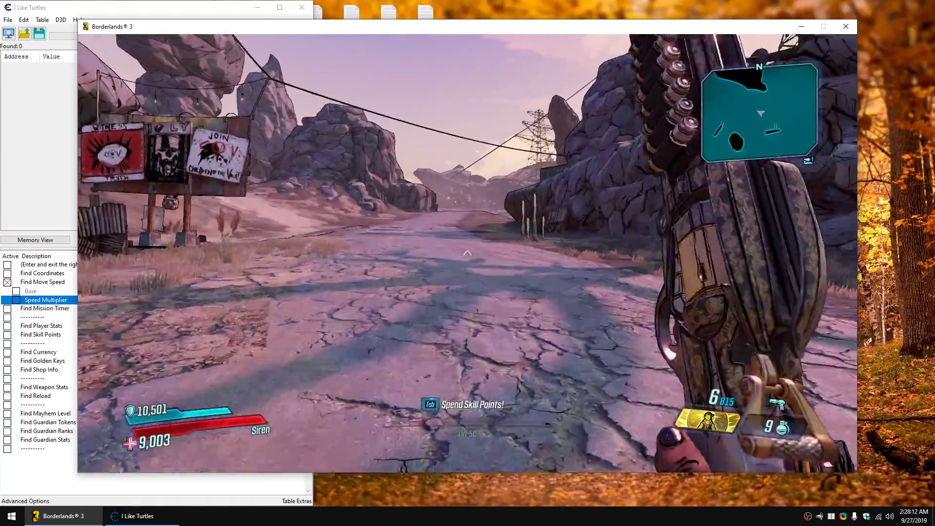
# Step: Reset the Speed Multiplier back to 1
pyautogui.doubleClick(47, 299)
pyautogui.write('1')
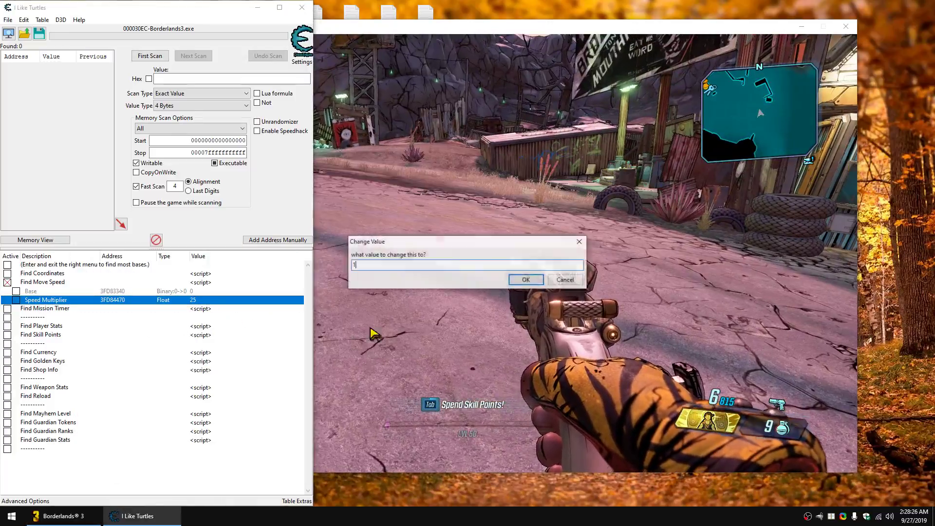
pyautogui.click(525, 279)
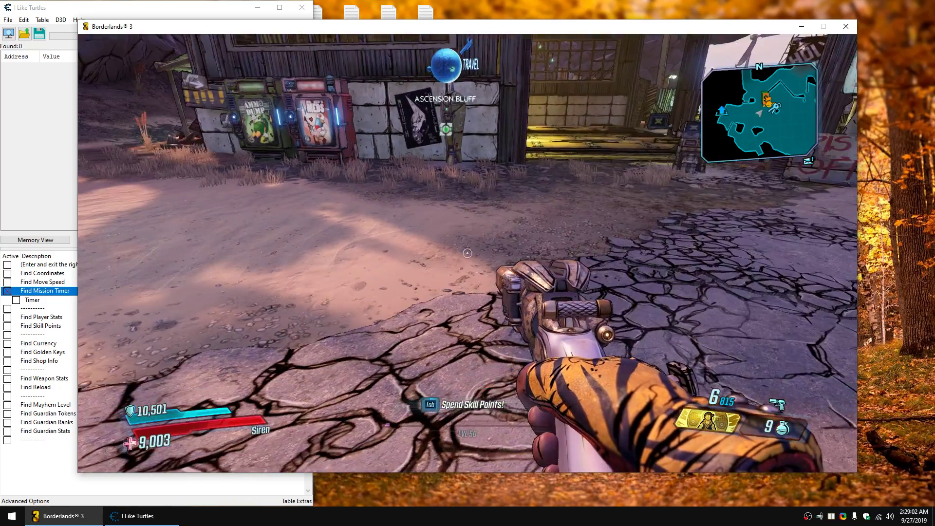
# Step: Return to the cheat table and switch the Find Mission Timer script off
pyautogui.click(138, 516)
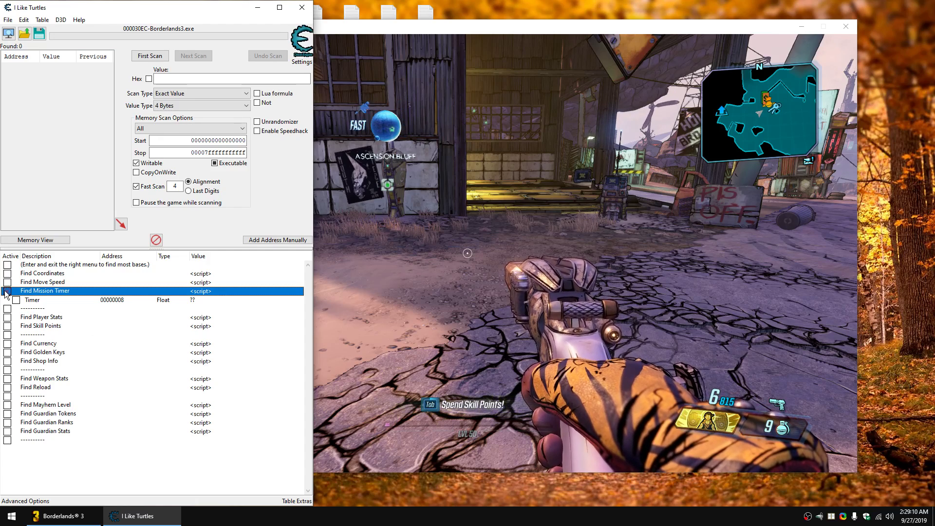
pyautogui.click(8, 291)
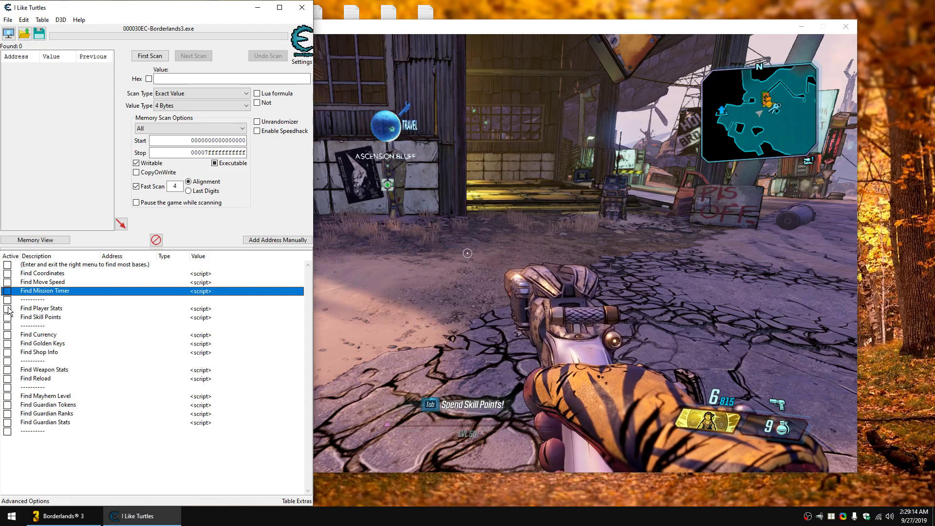
# Step: Activate Find Player Stats and set Health Regen to 0.07
pyautogui.click(7, 308)
pyautogui.write('100')
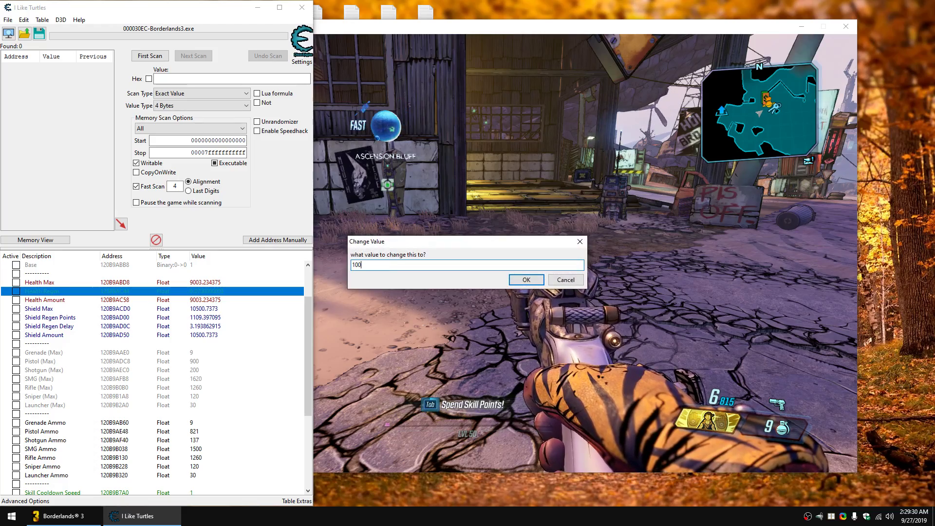
pyautogui.click(525, 280)
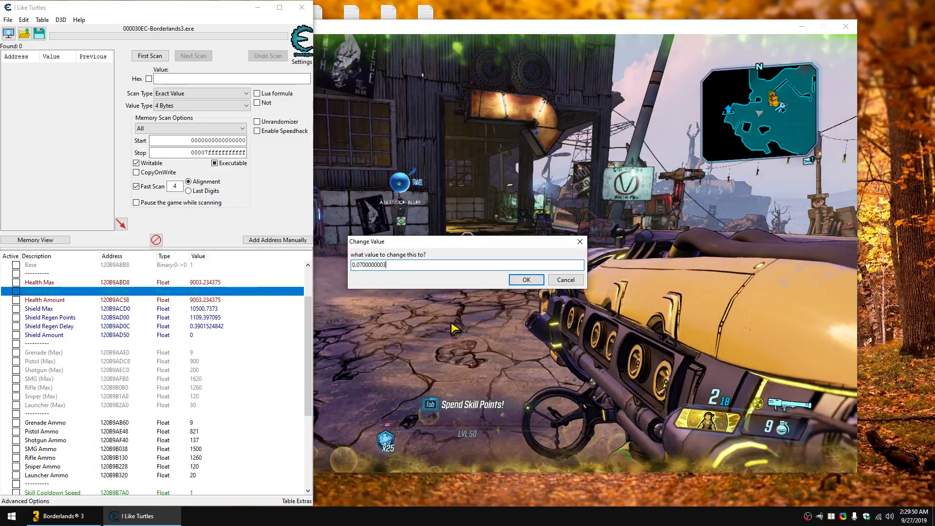
pyautogui.click(524, 280)
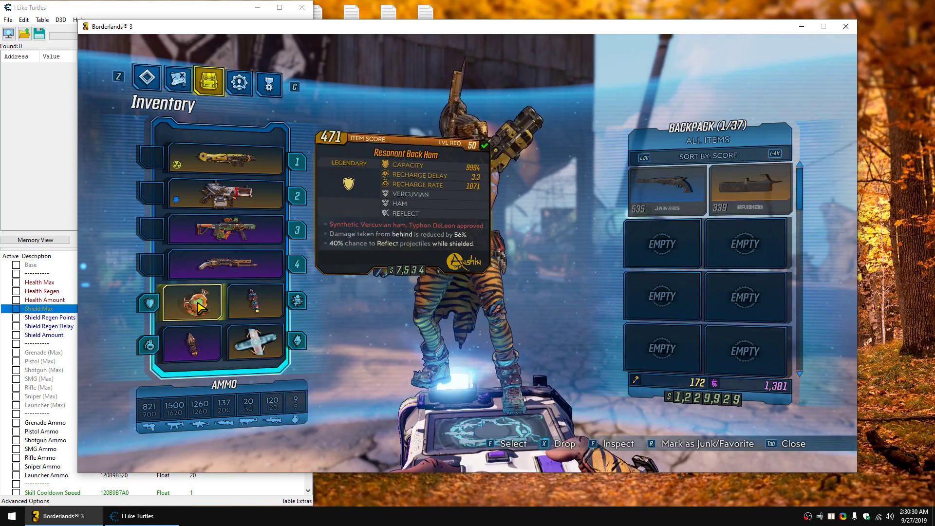
# Step: Select the Shield Max entry and the equipped Resonant Back Ham shield slot in the inventory
pyautogui.press('Tab')
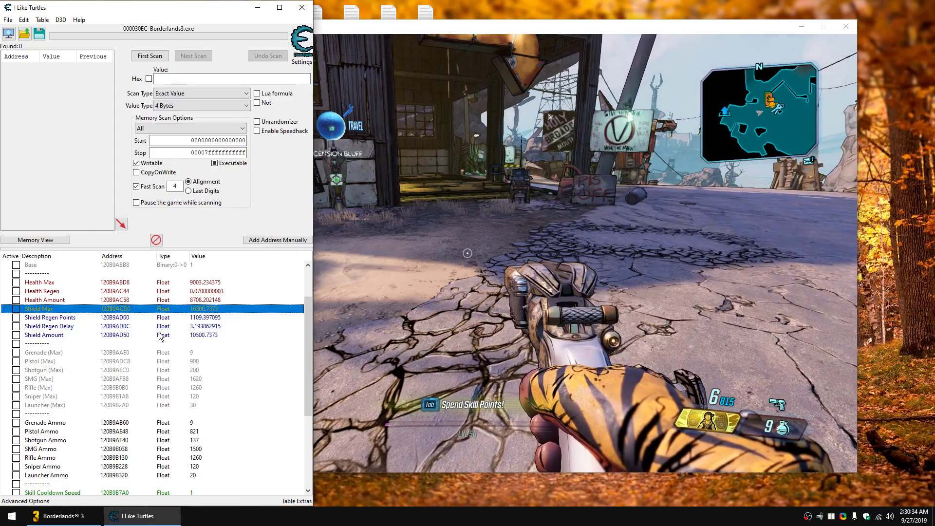
pyautogui.click(50, 327)
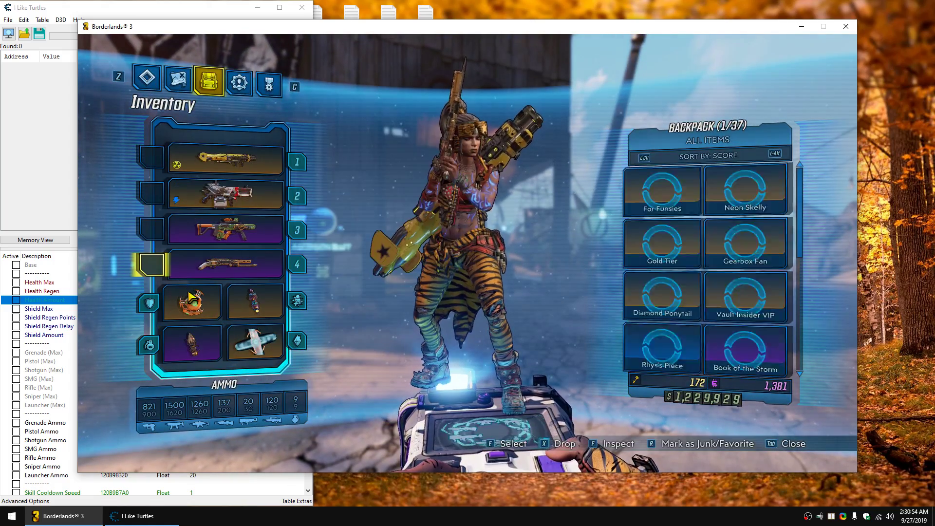
pyautogui.click(190, 302)
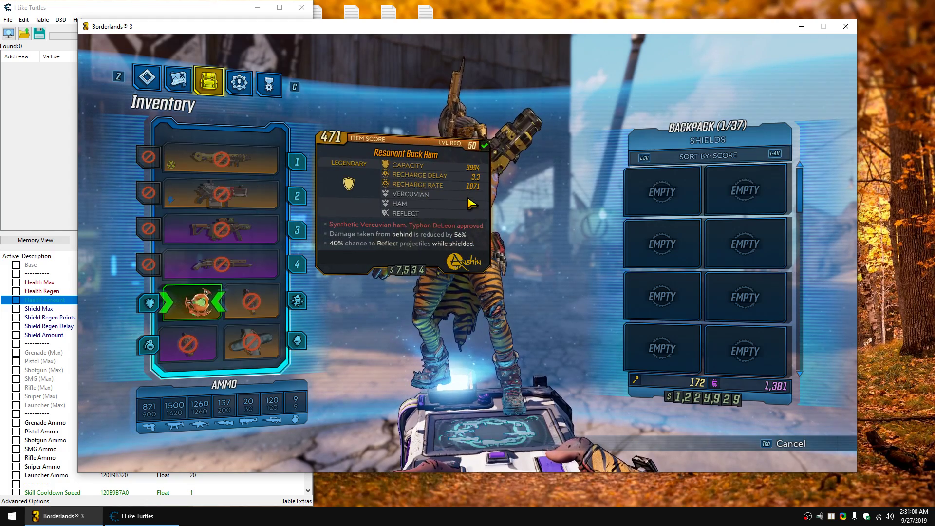
pyautogui.click(141, 516)
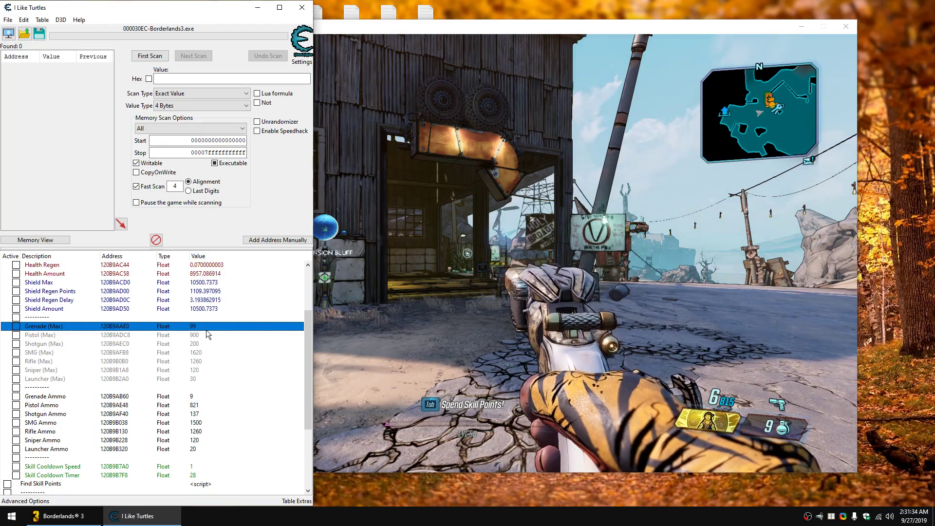
pyautogui.scroll(-3)
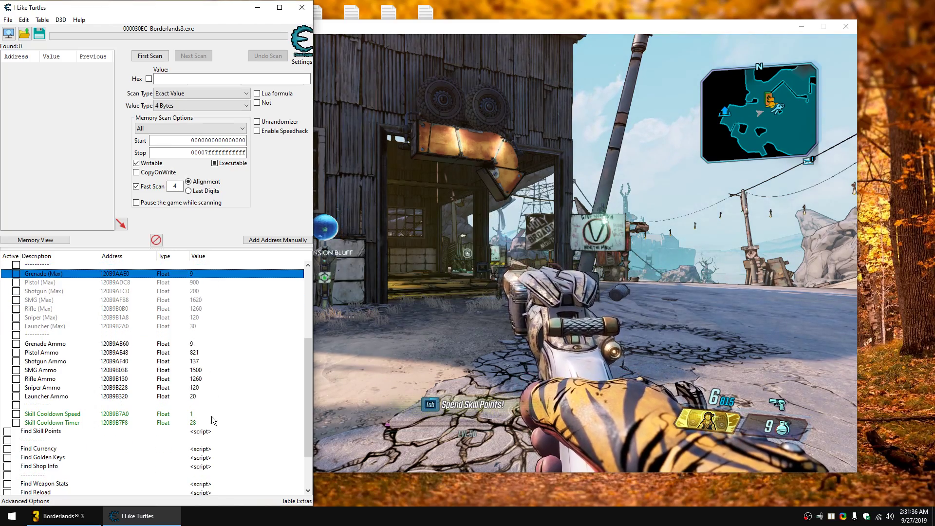
pyautogui.click(53, 421)
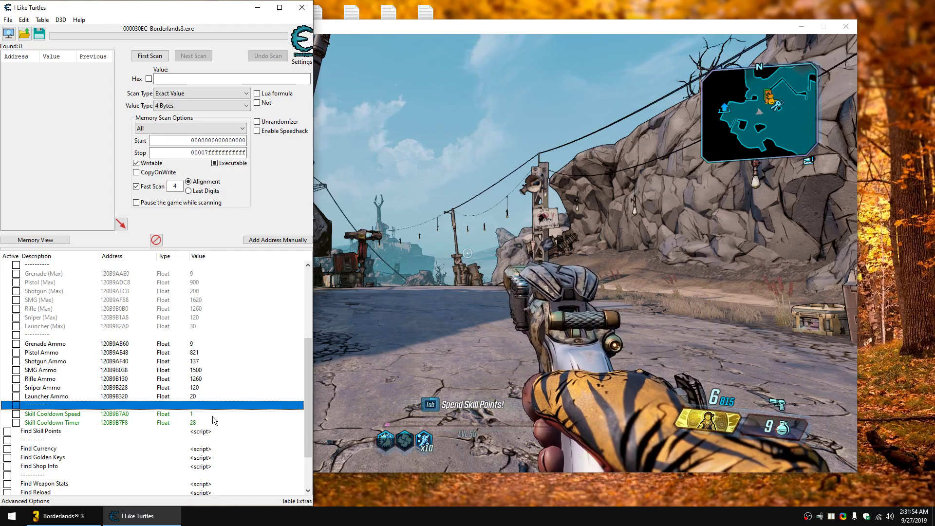
pyautogui.doubleClick(191, 414)
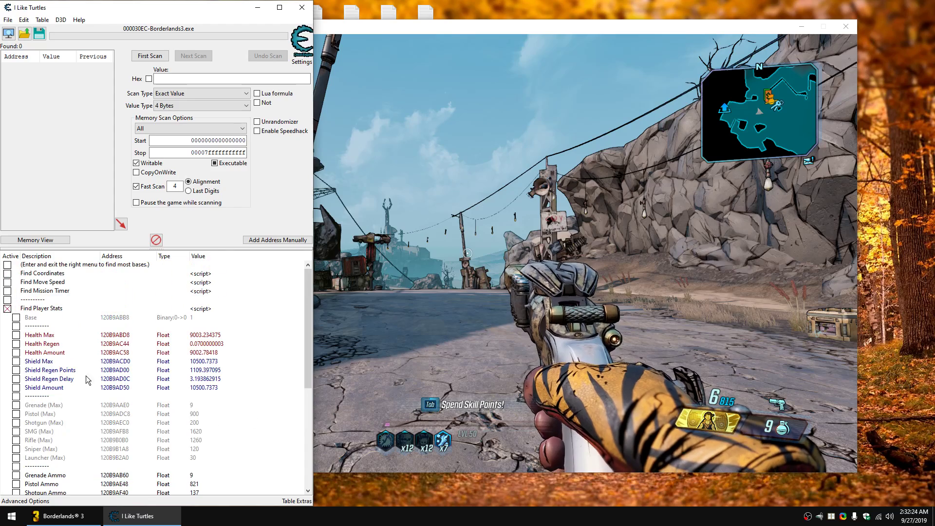
# Step: Turn off Find Player Stats and set Skill Points to 98 with the in-game skills menu open
pyautogui.click(42, 307)
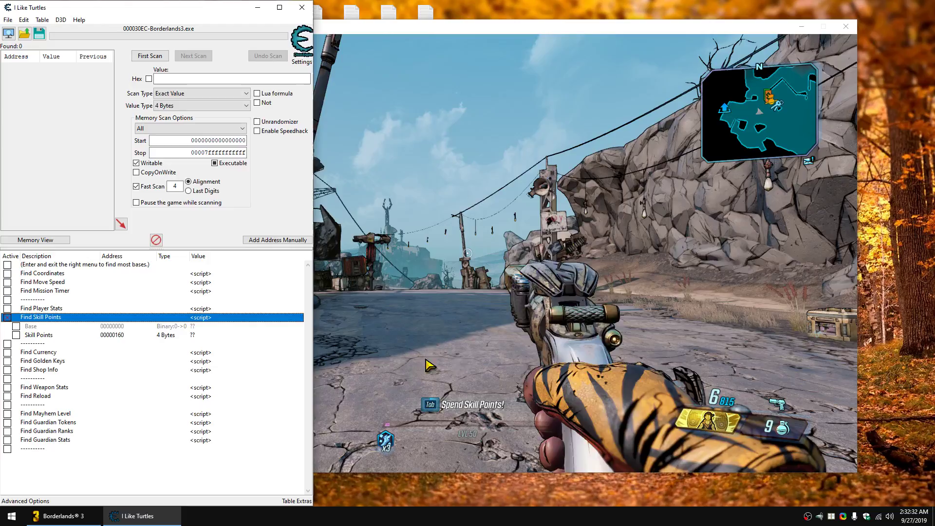
pyautogui.click(62, 516)
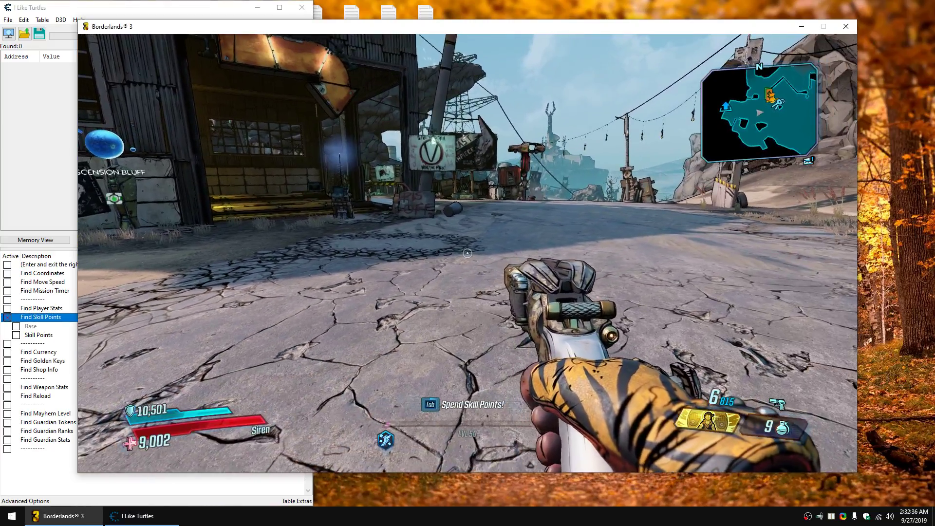
pyautogui.press('Tab')
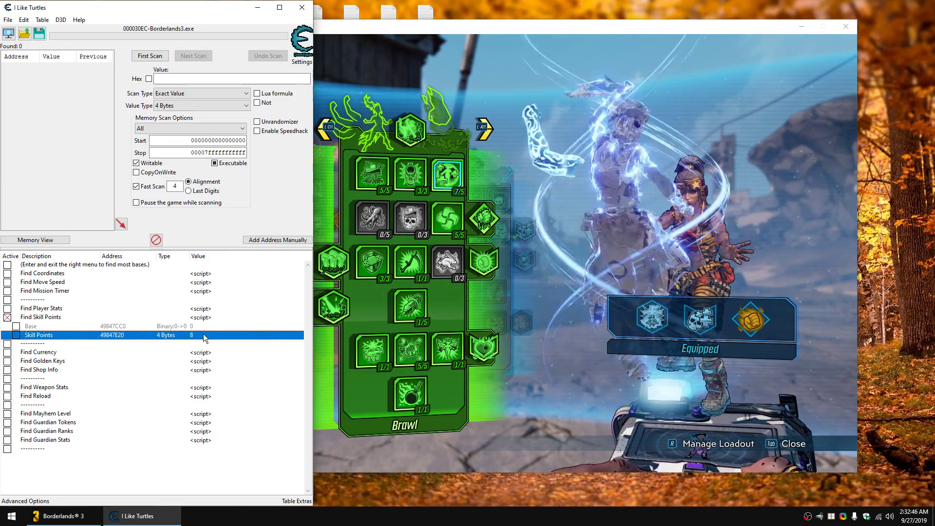
pyautogui.click(60, 516)
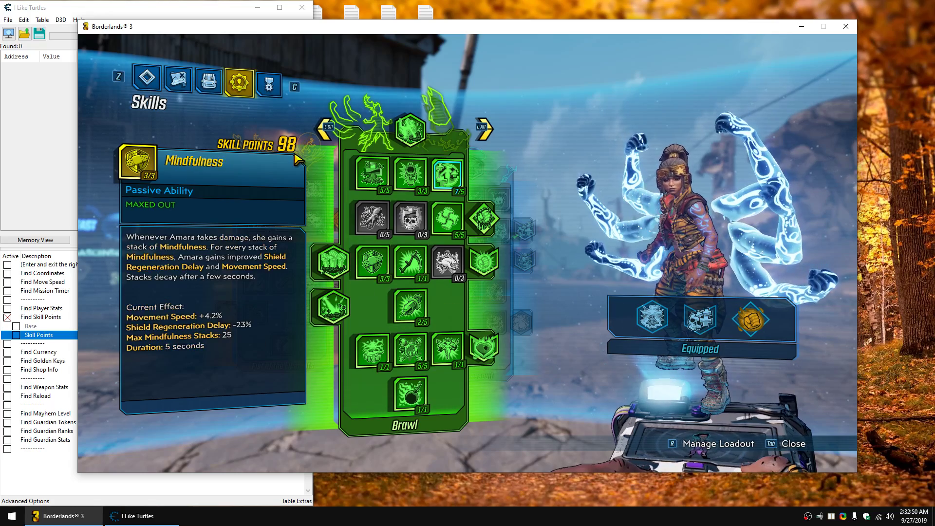
pyautogui.moveTo(27, 185)
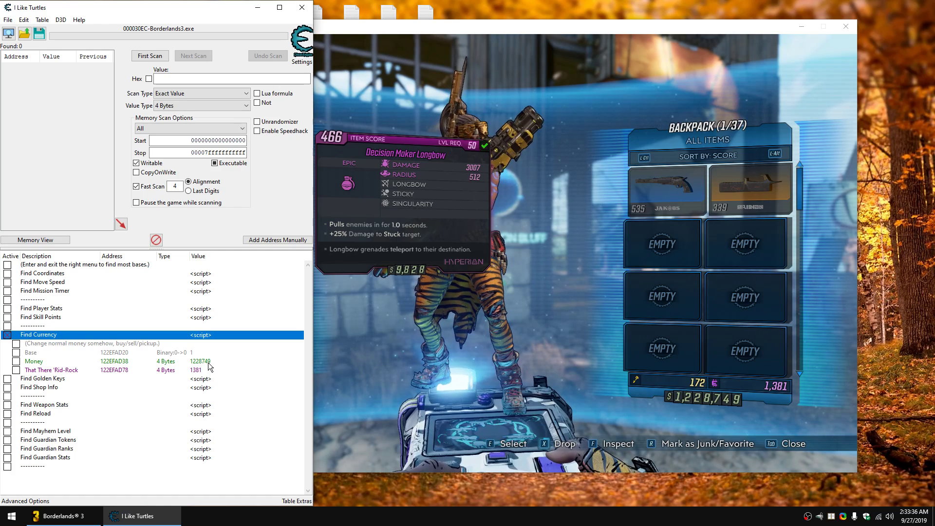
# Step: Set the Money value under Find Currency to 9999999
pyautogui.doubleClick(200, 360)
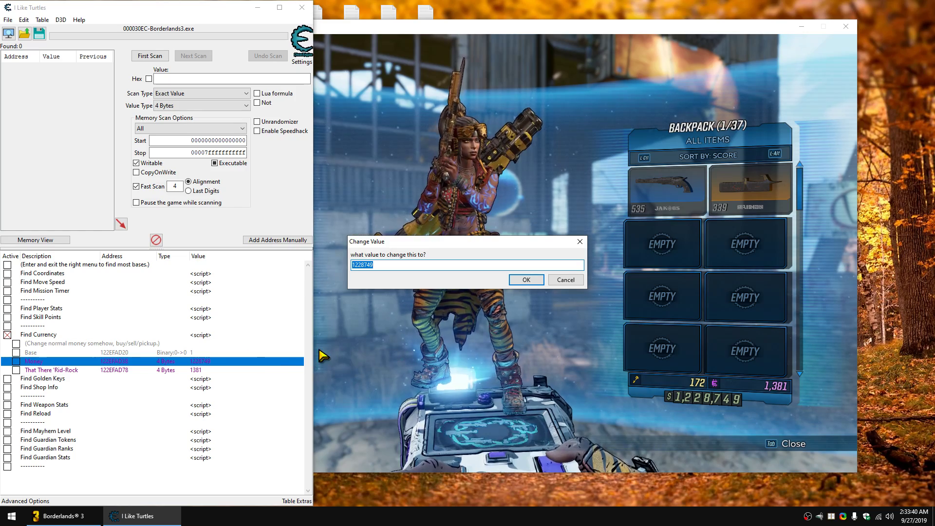
pyautogui.write('9999999')
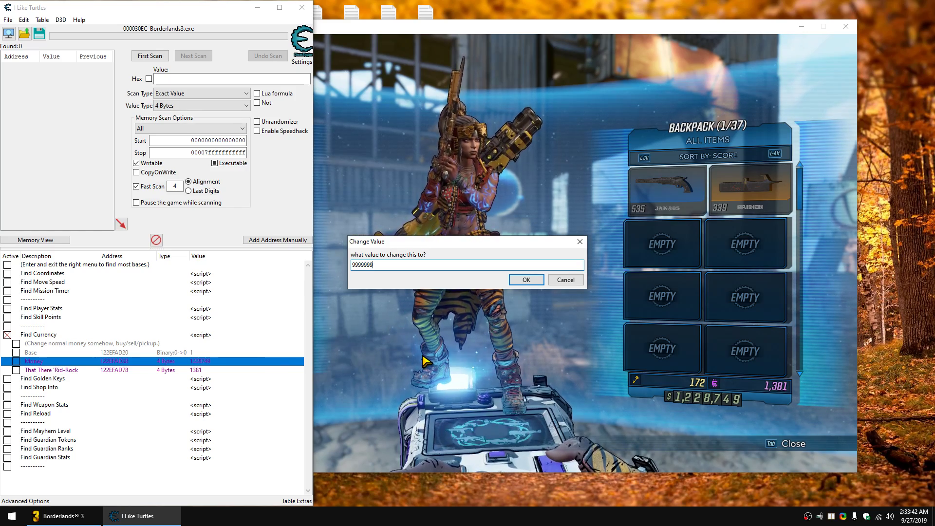
pyautogui.click(525, 279)
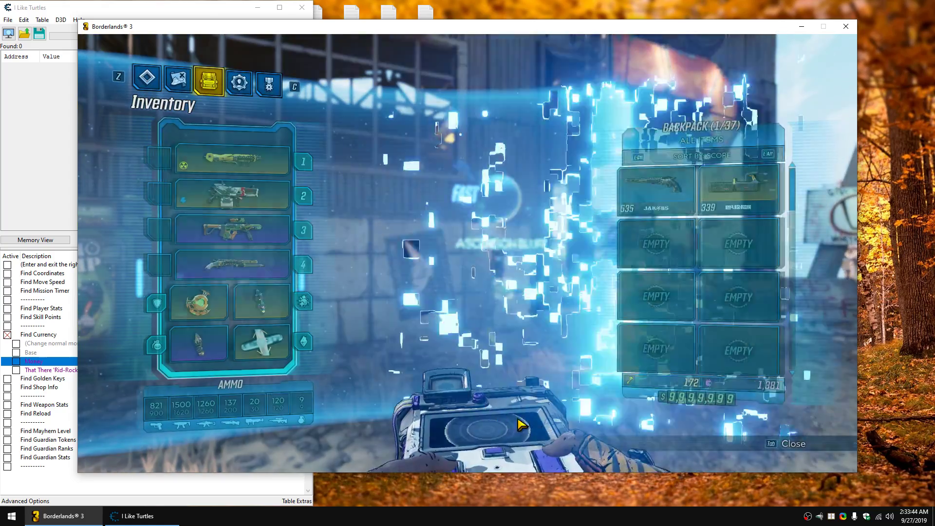
# Step: Check the backpack shows $9,999,999 in game, then switch Find Currency off
pyautogui.click(141, 516)
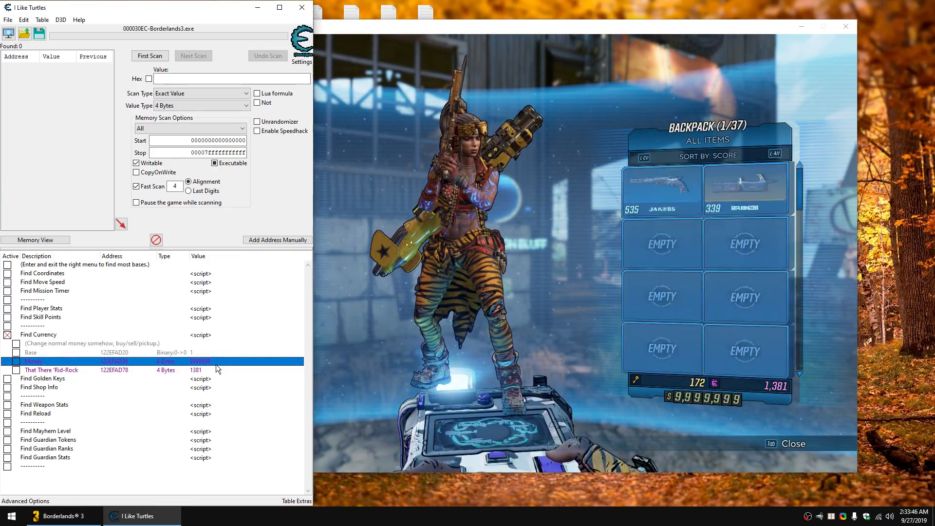
pyautogui.click(58, 516)
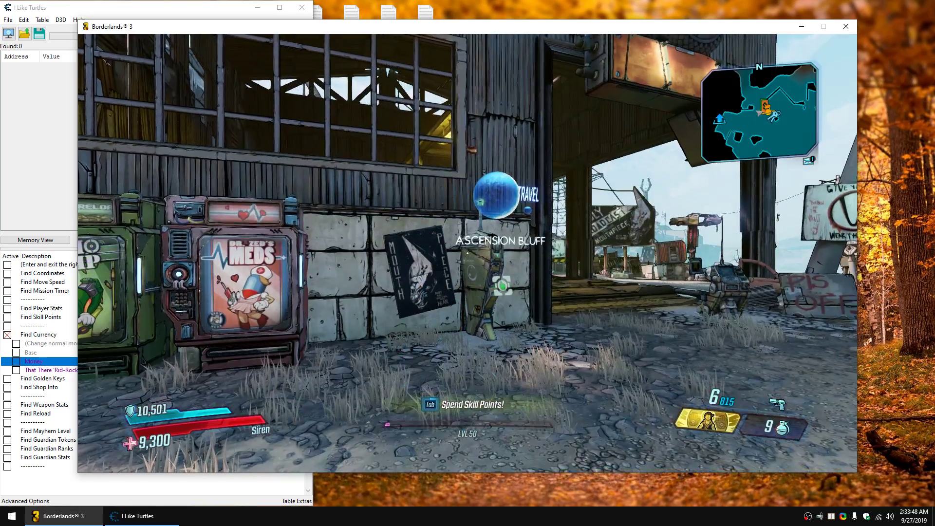
pyautogui.press('i')
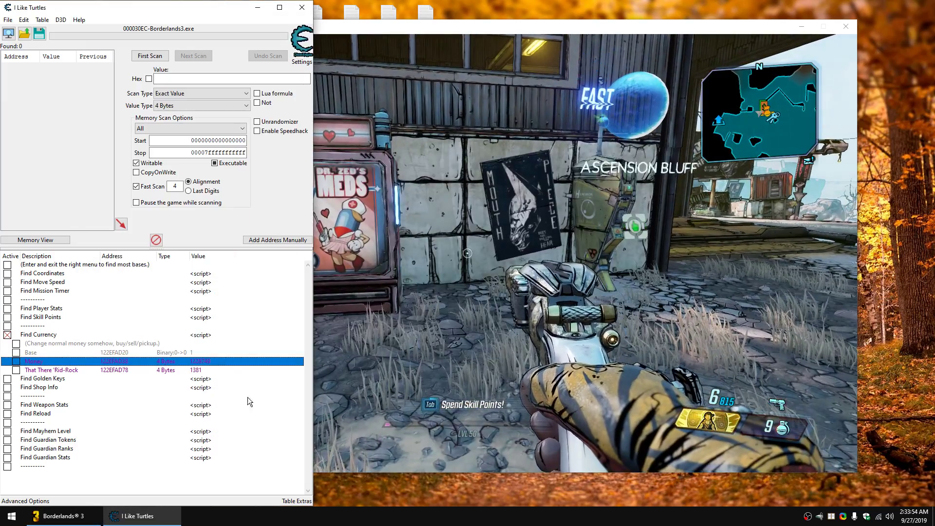
pyautogui.click(30, 353)
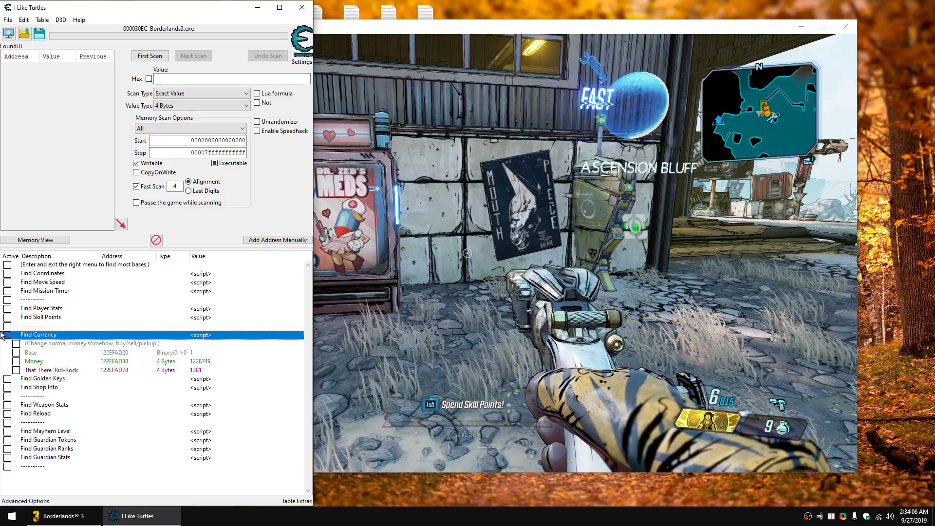
pyautogui.click(5, 335)
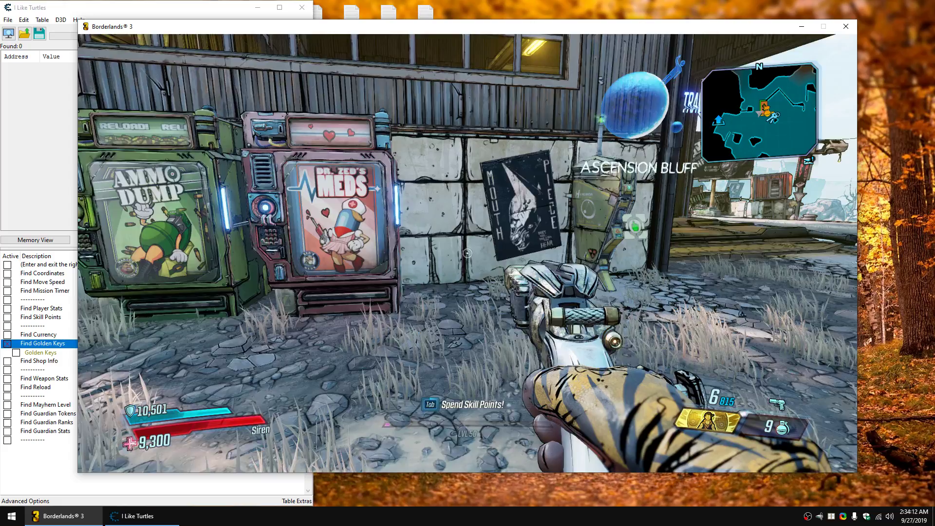
pyautogui.press('Tab')
pyautogui.write('172')
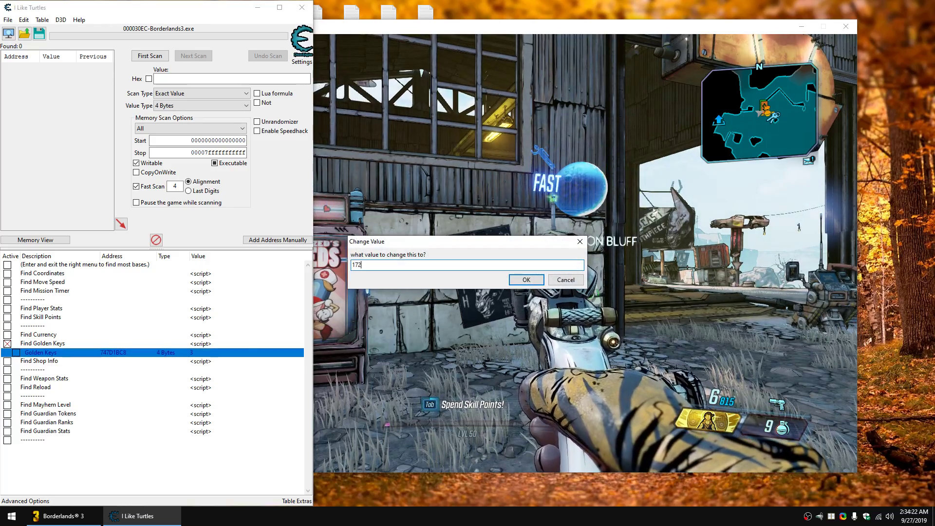
pyautogui.click(525, 280)
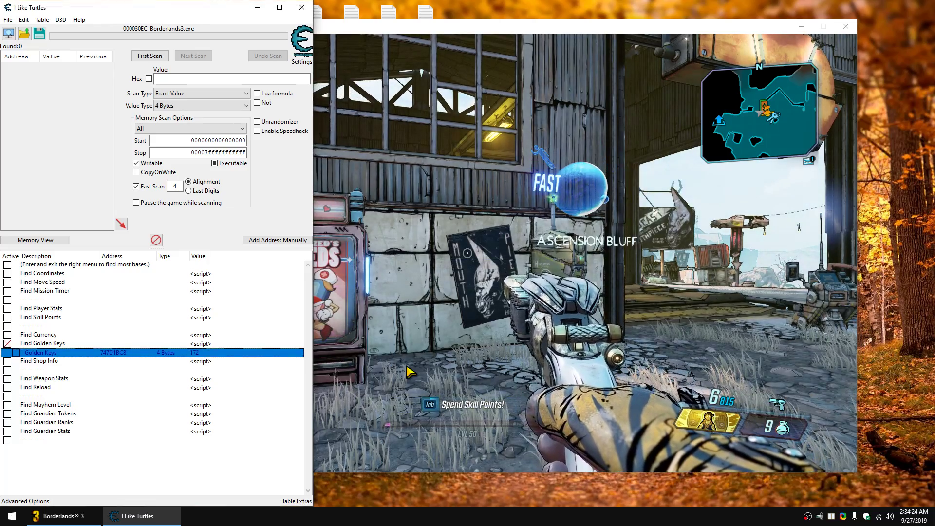
pyautogui.click(62, 517)
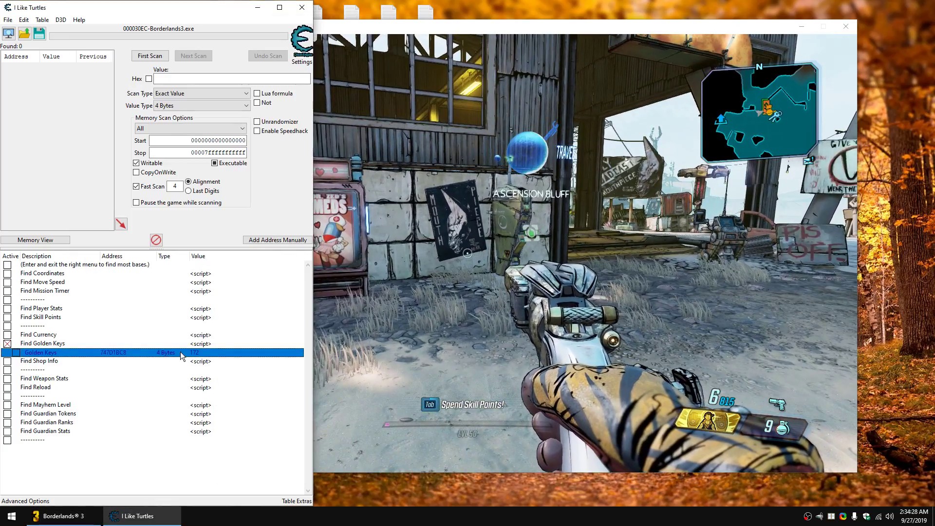
pyautogui.click(42, 344)
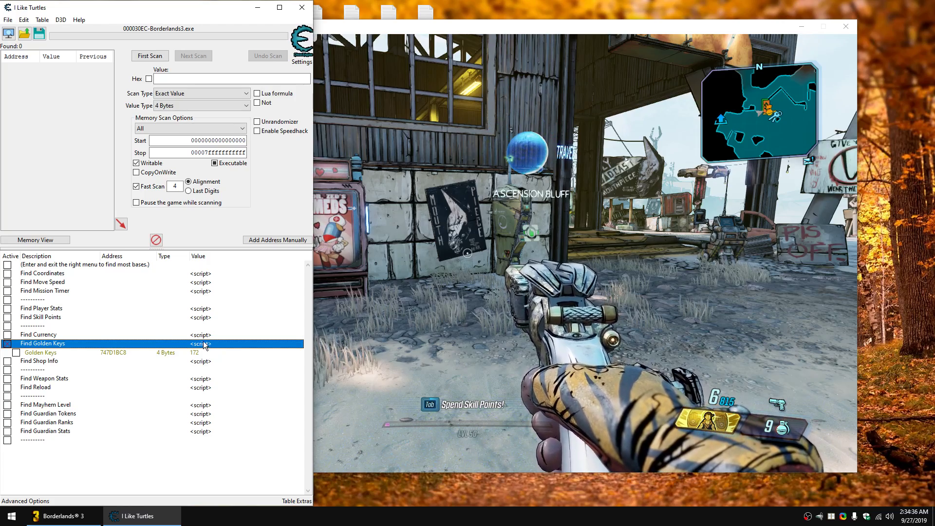
pyautogui.doubleClick(42, 343)
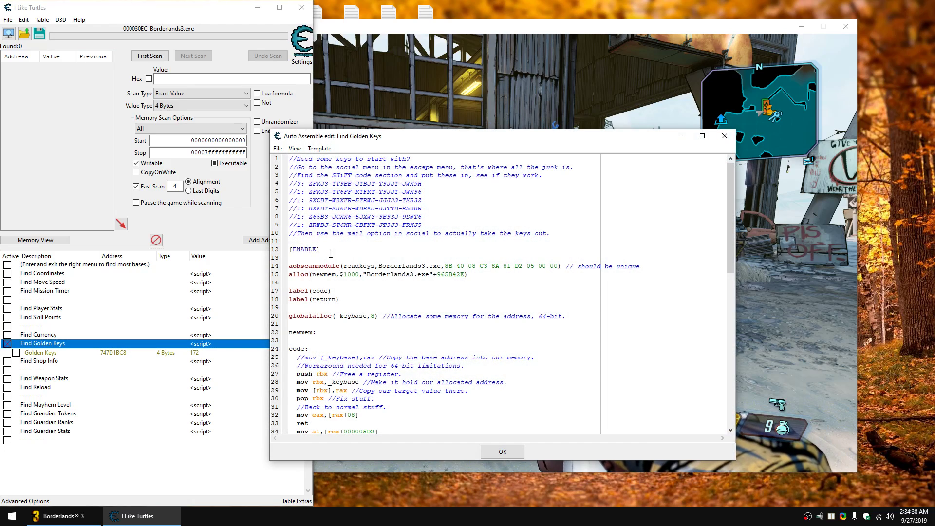
pyautogui.moveTo(483, 253)
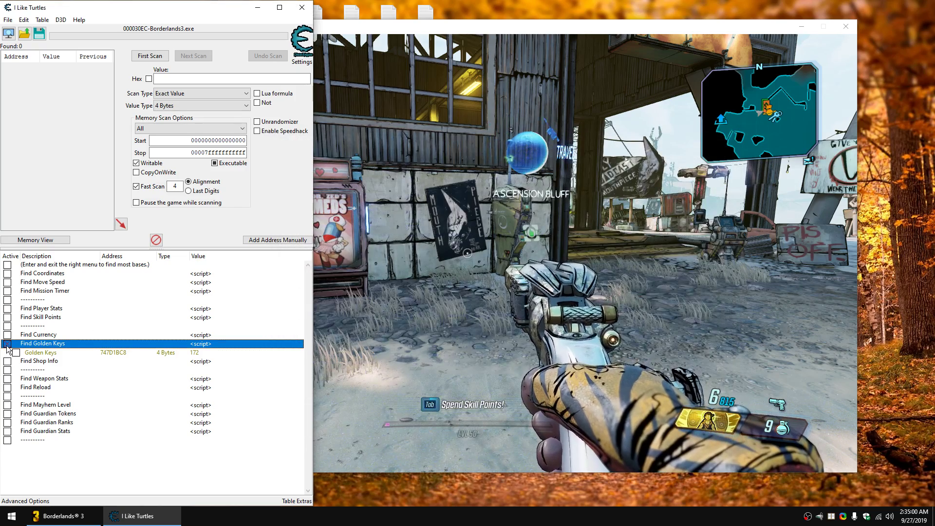
# Step: Toggle Find Shop Info to view the Shop Timer entry, then switch it off again
pyautogui.click(7, 343)
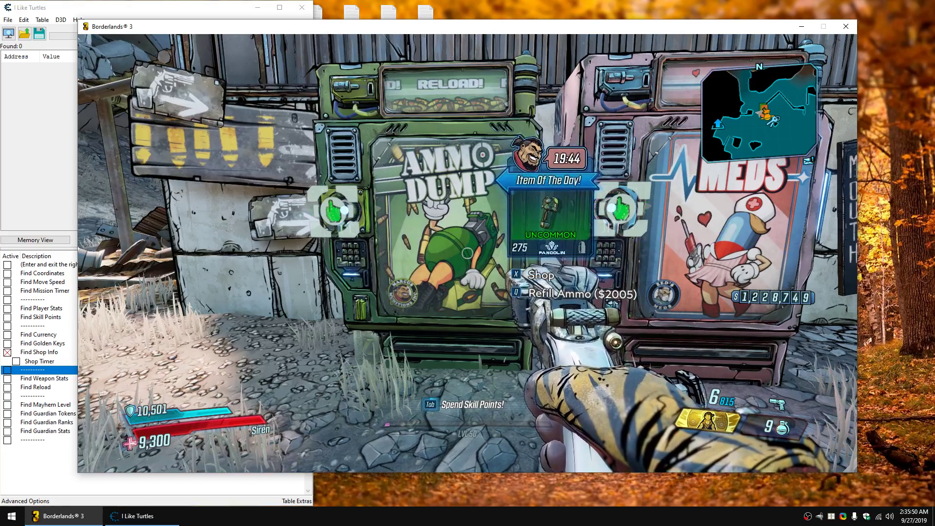
pyautogui.click(141, 517)
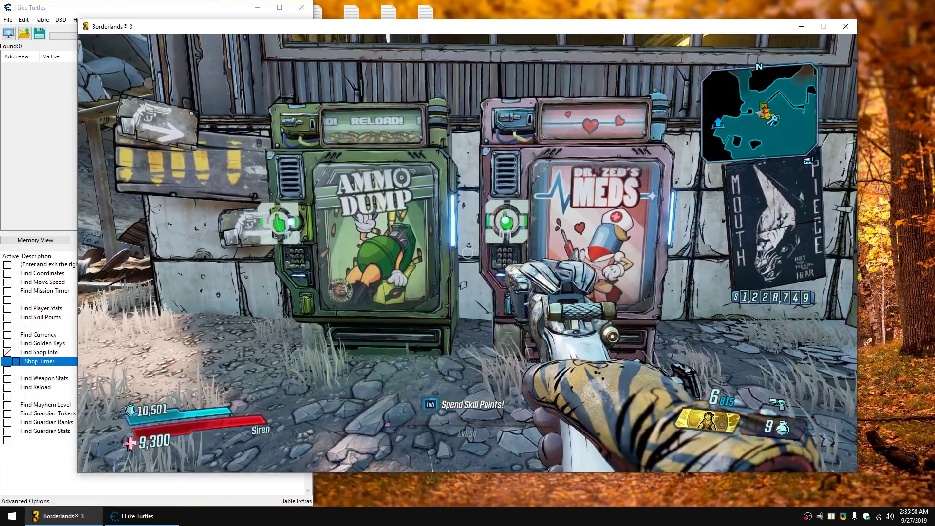
pyautogui.doubleClick(39, 360)
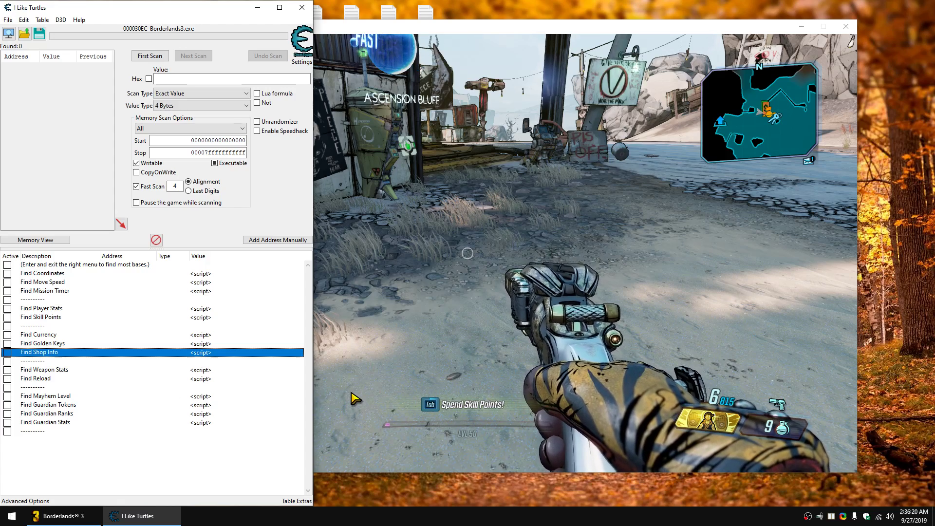
# Step: Enable the Find Weapon Stats script and start editing the Accuracy value
pyautogui.doubleClick(44, 369)
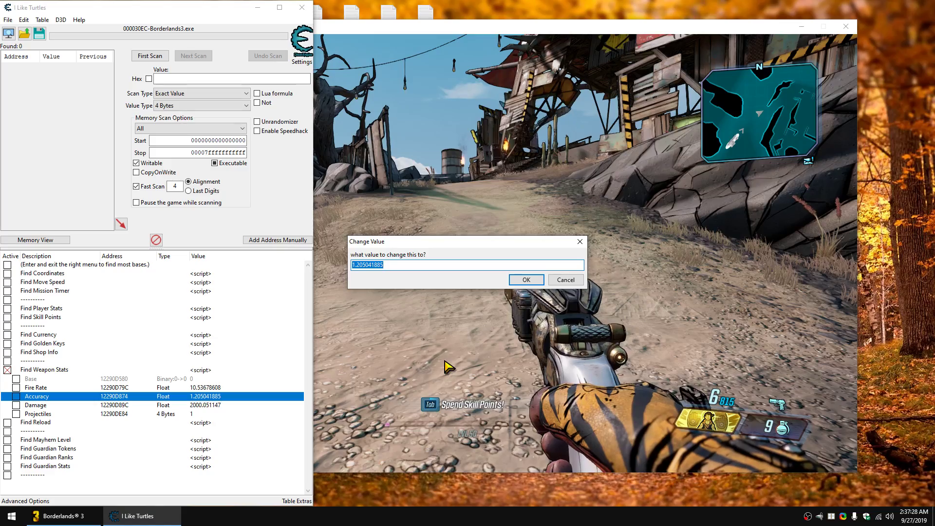
# Step: Try Accuracy values 0.1 and 9 on the weapon, applying each in turn
pyautogui.click(525, 279)
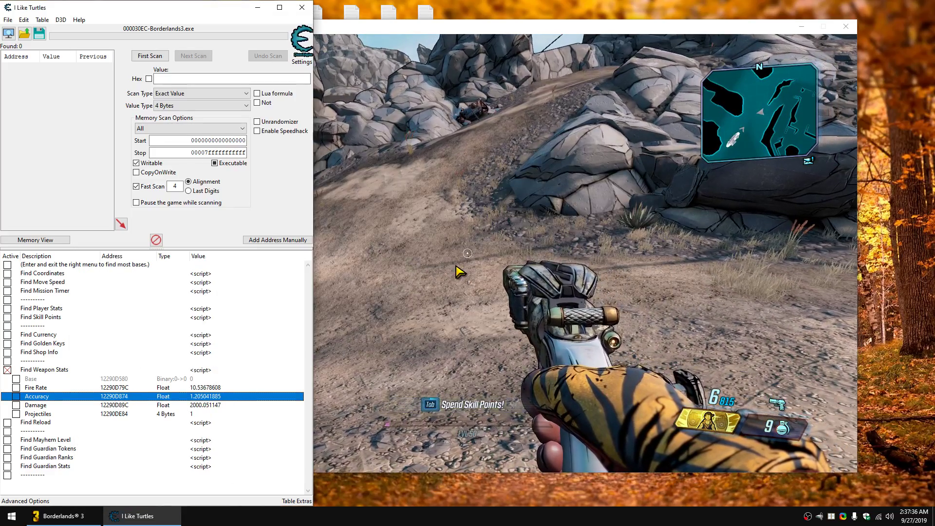
pyautogui.doubleClick(204, 397)
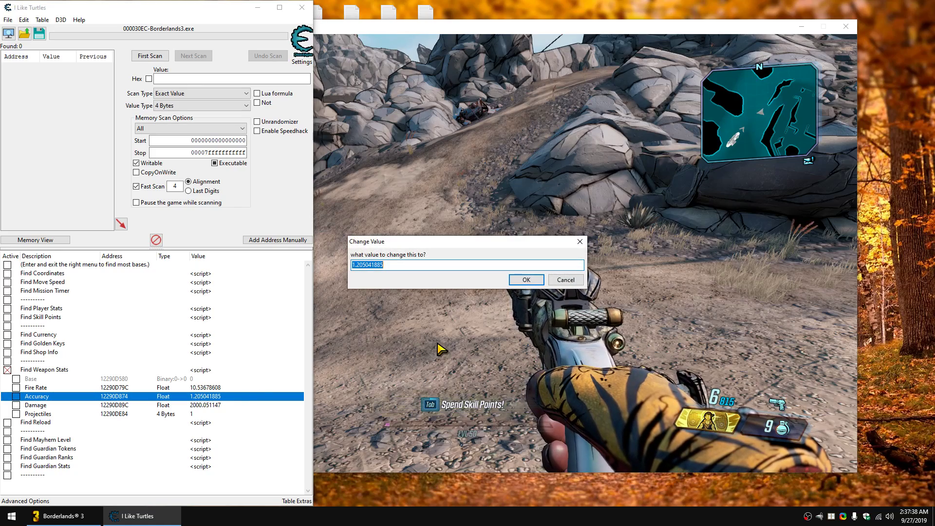
pyautogui.click(525, 279)
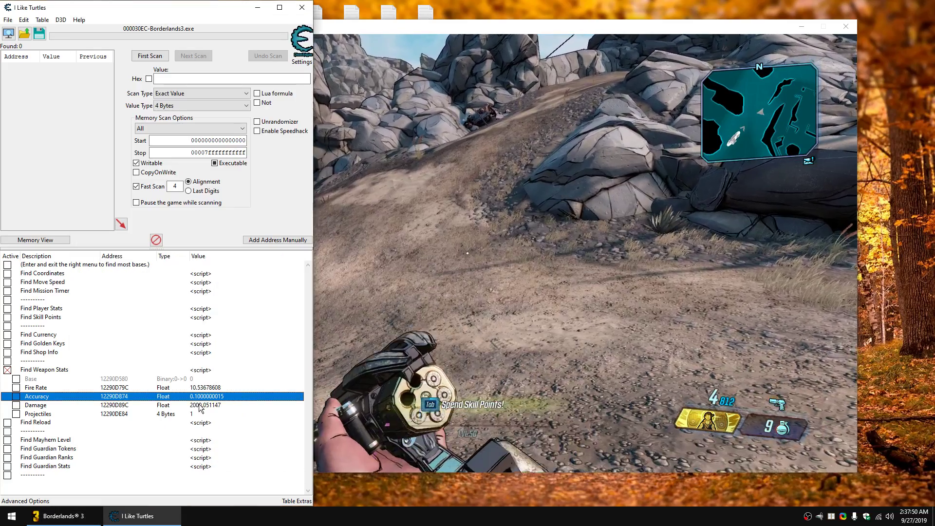
pyautogui.doubleClick(205, 396)
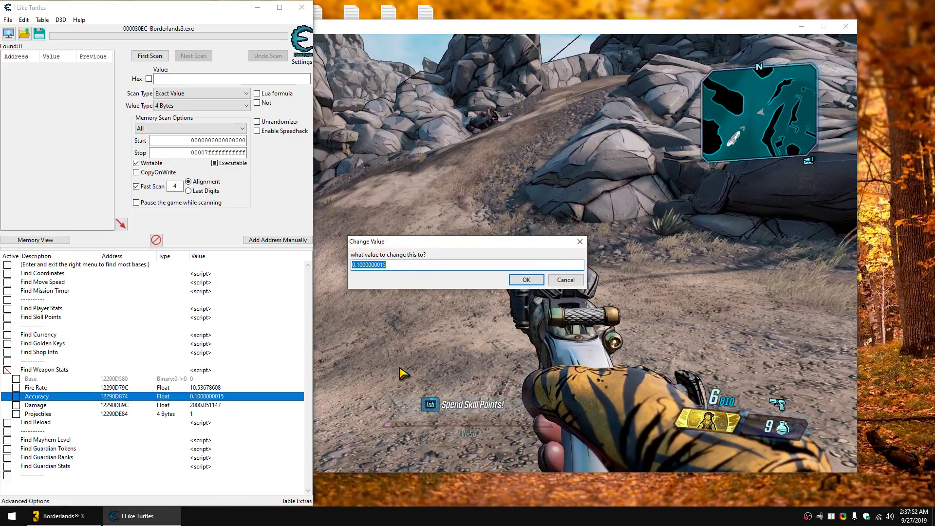
pyautogui.click(525, 280)
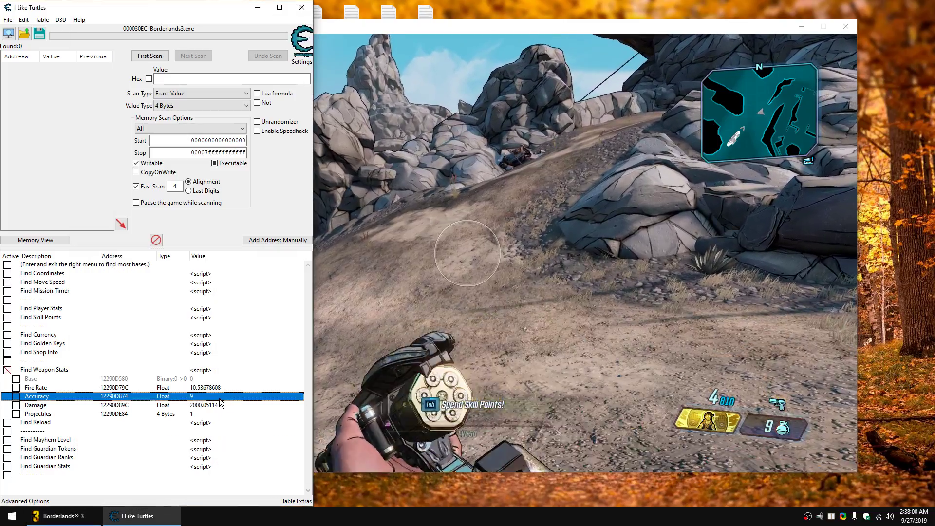
# Step: Set Accuracy to 99, then restore the original 1.205041885
pyautogui.doubleClick(191, 396)
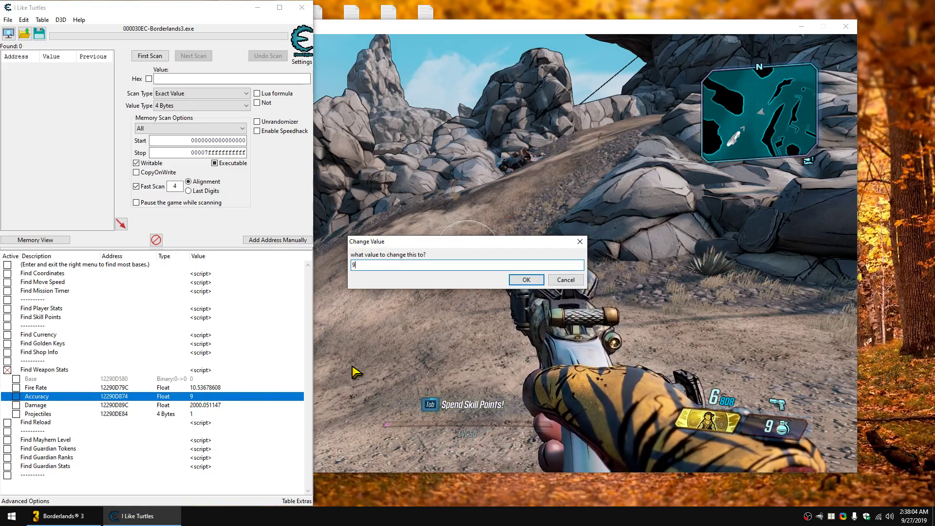
pyautogui.click(525, 280)
pyautogui.write('1.205041885')
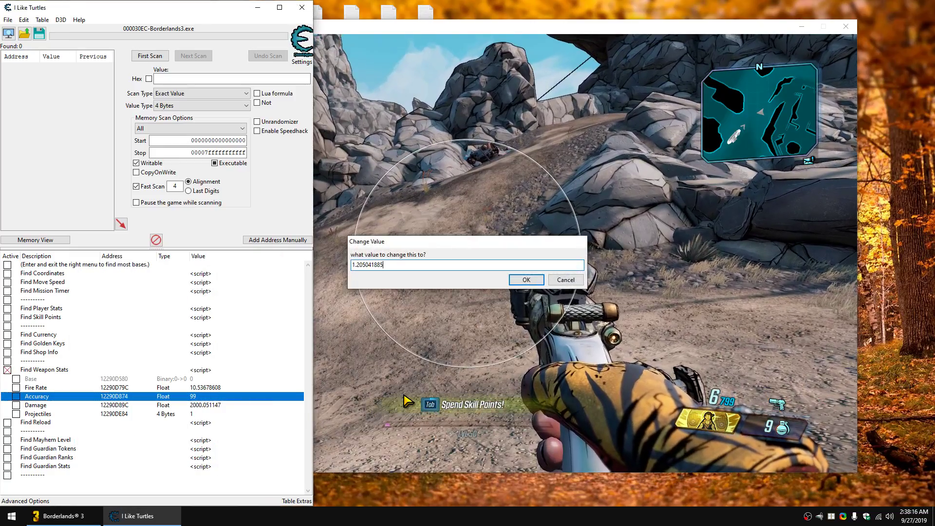
pyautogui.click(525, 280)
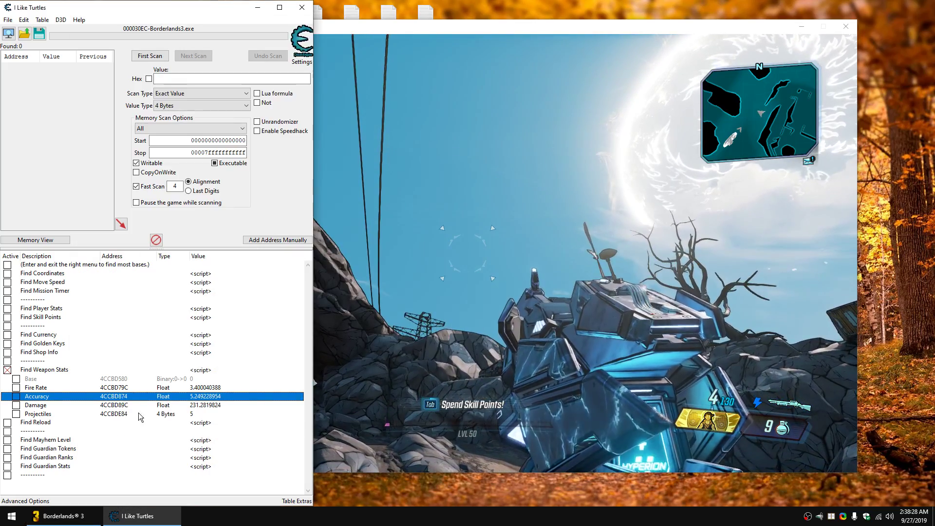
# Step: Change the new weapon's Projectiles count, then switch off the Find Weapon Stats script
pyautogui.doubleClick(205, 413)
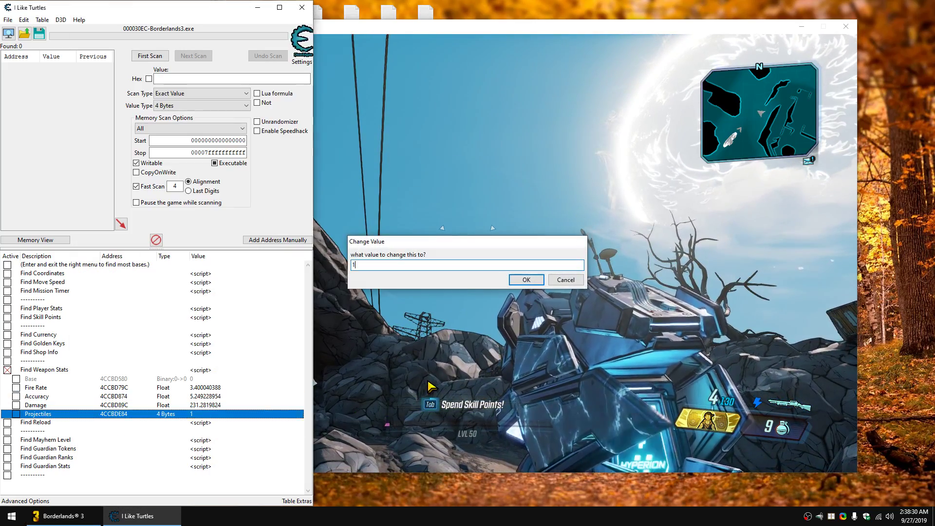
pyautogui.click(524, 279)
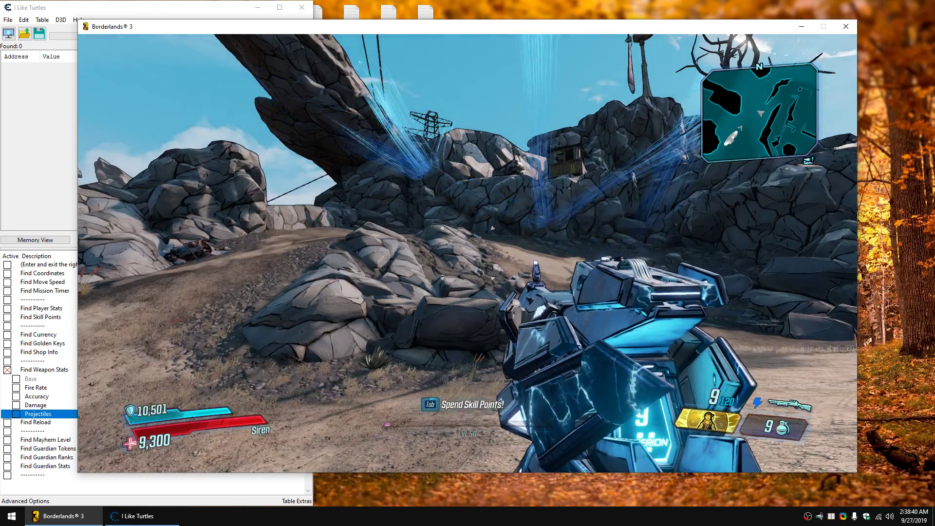
pyautogui.click(141, 516)
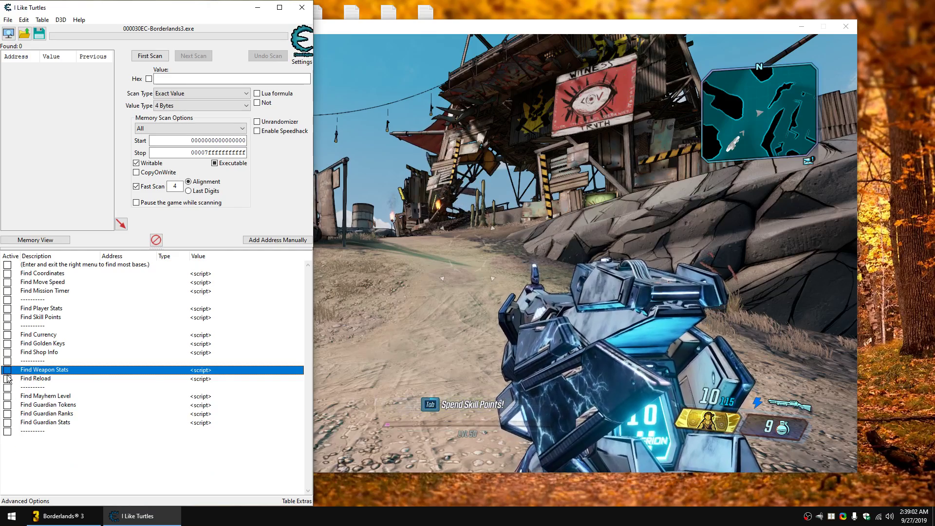
# Step: Enable the Find Reload script and set Reload Time to 0.1
pyautogui.click(45, 378)
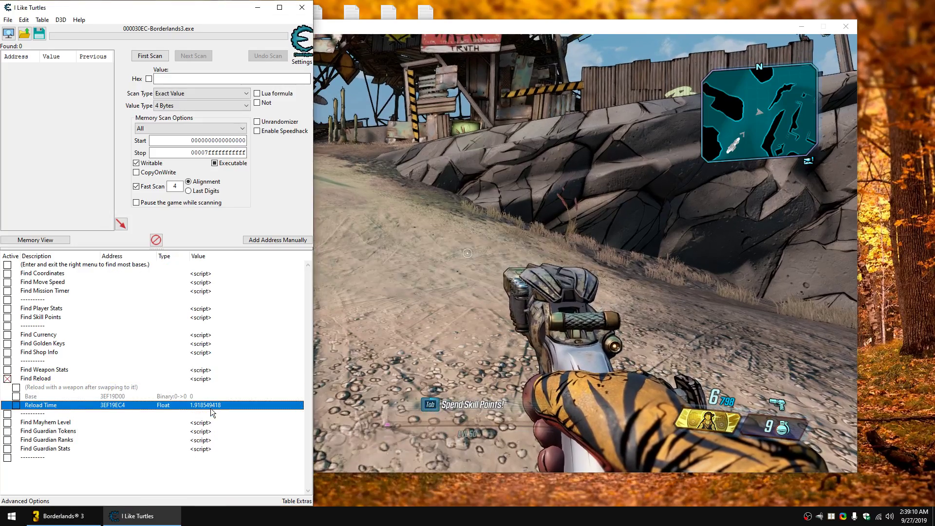
pyautogui.doubleClick(206, 405)
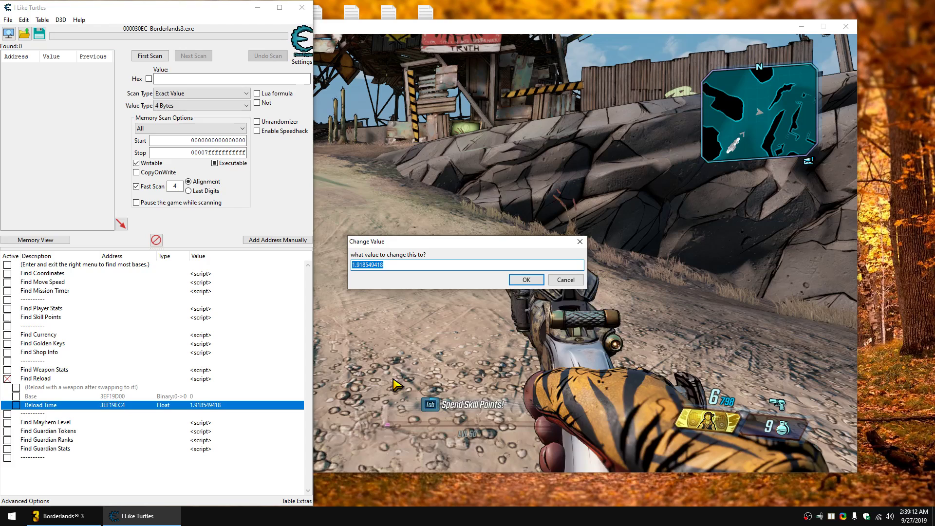
pyautogui.write('0.1')
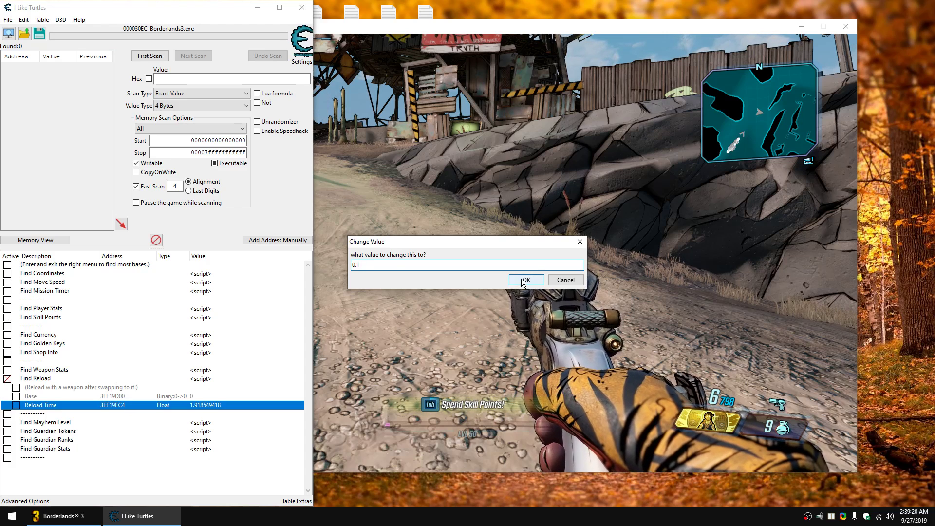
pyautogui.click(524, 280)
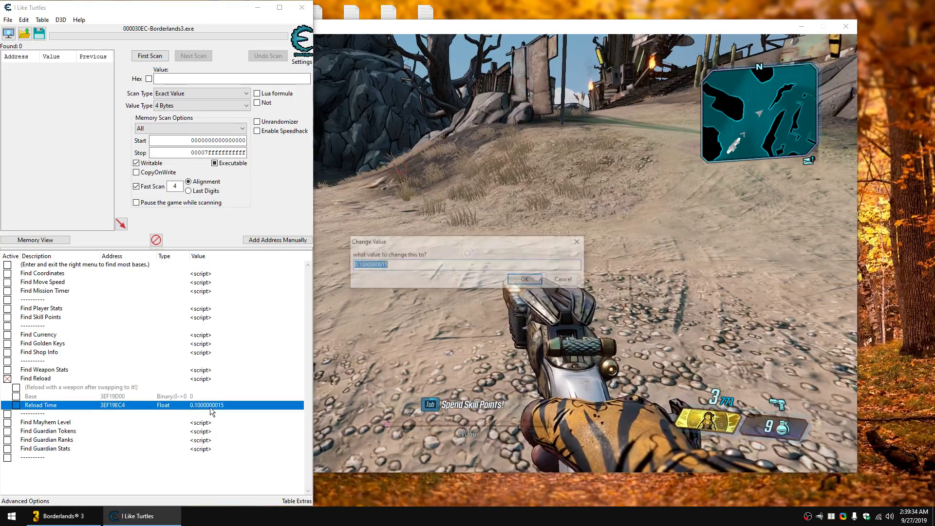
# Step: Set Reload Time to 10 and bring back the weapon stats entries
pyautogui.click(524, 279)
pyautogui.write('10')
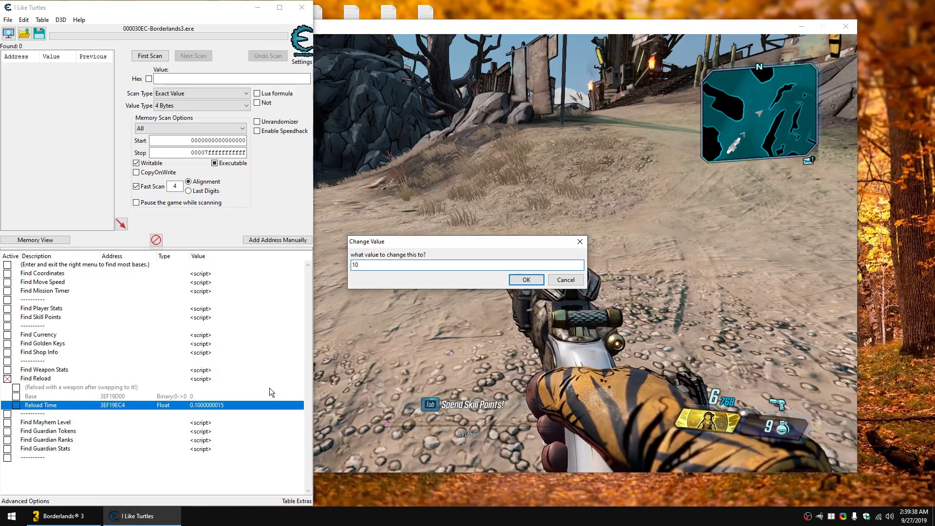
pyautogui.click(525, 279)
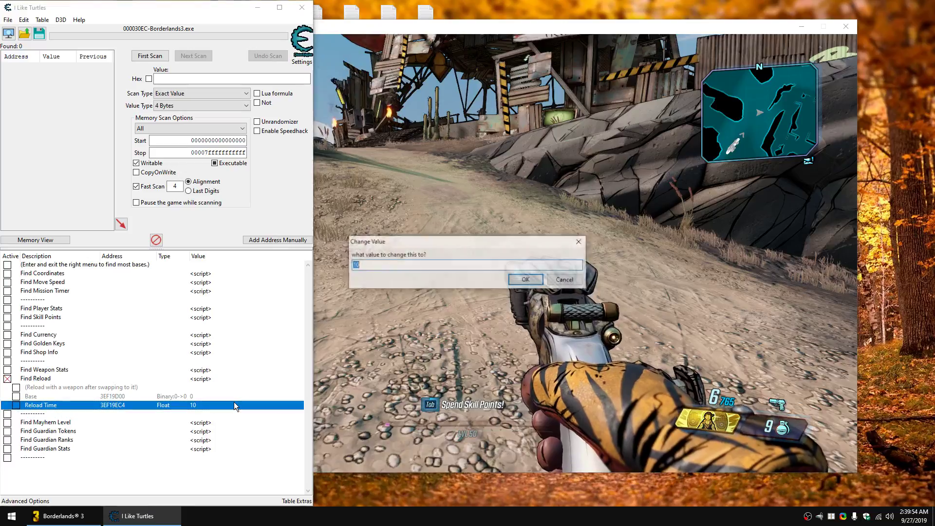
pyautogui.click(524, 279)
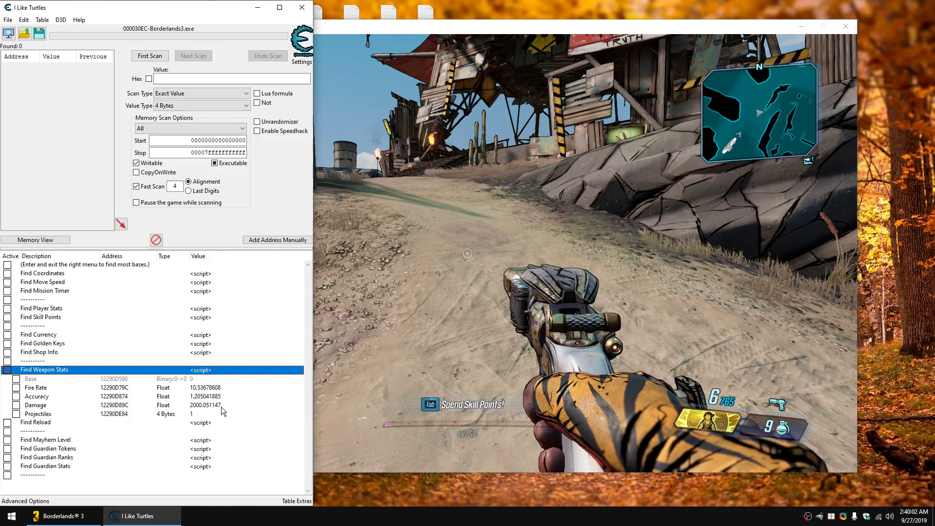
# Step: Check the weapon's Damage value, then switch off the weapon stats and reload scripts
pyautogui.click(59, 405)
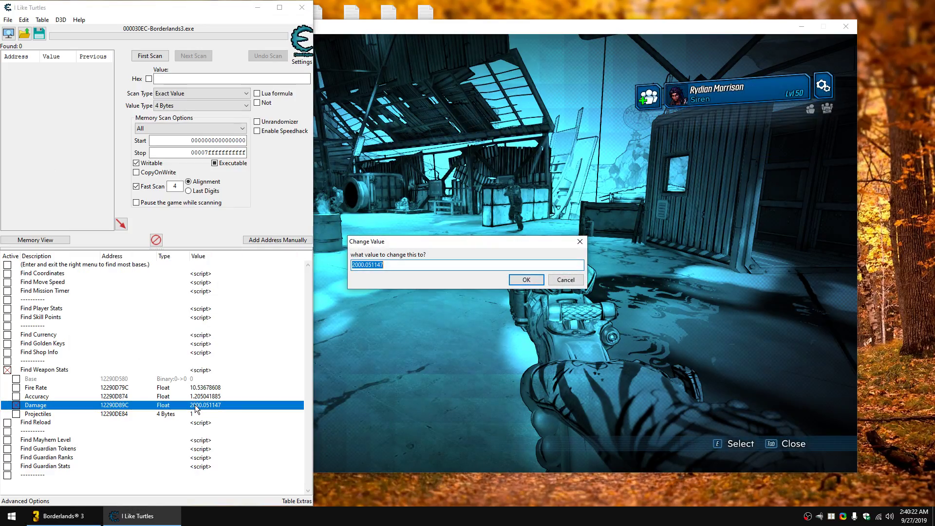
pyautogui.click(525, 280)
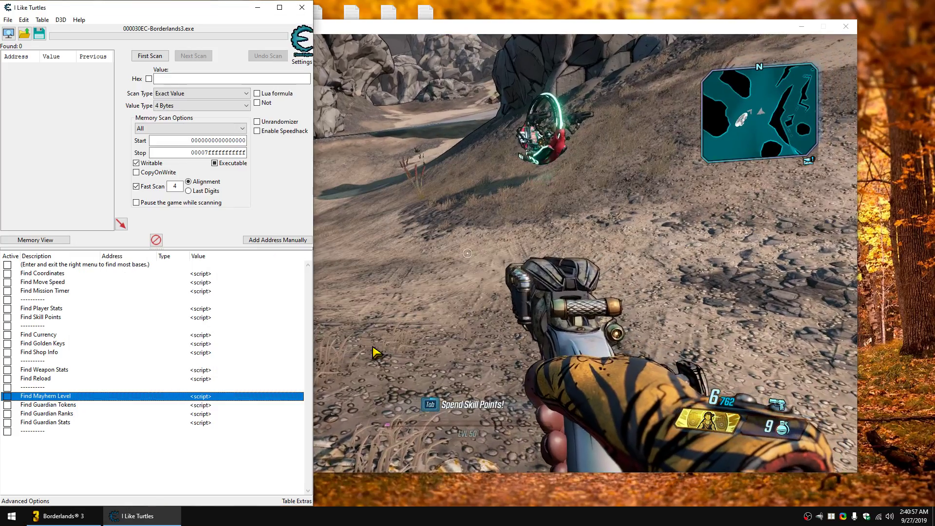
# Step: Hand control back to Borderlands 3 and bring up the Guardian Rank screen
pyautogui.click(45, 370)
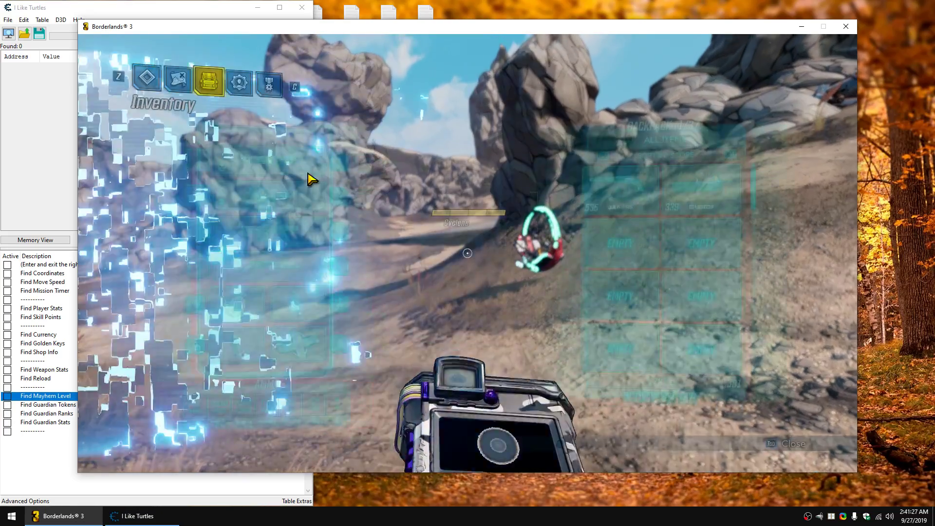
pyautogui.click(268, 82)
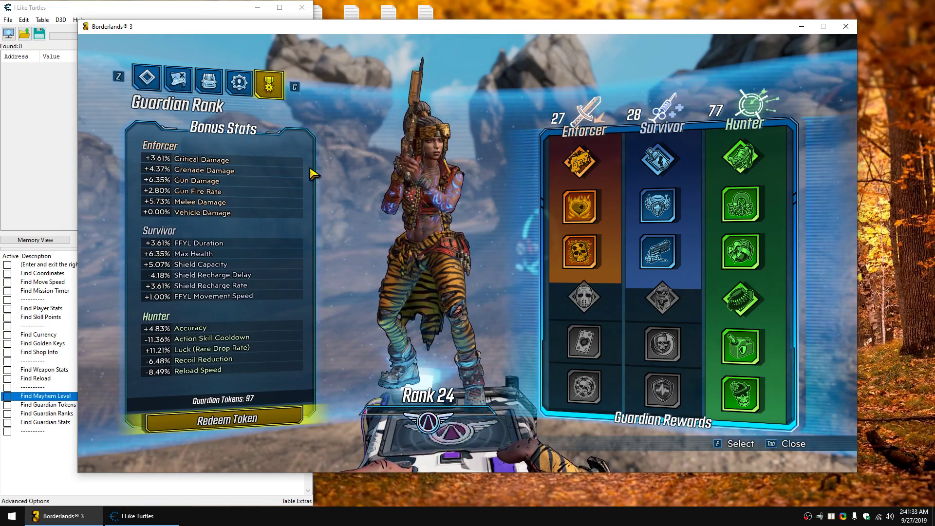
# Step: Enable Find Guardian Tokens, set the token count to 2, and redeem a token in game
pyautogui.press('tab')
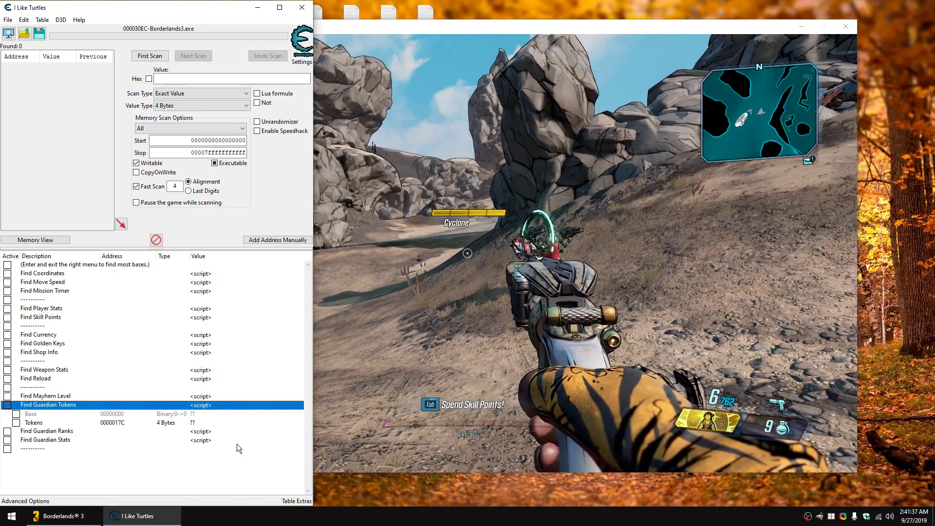
pyautogui.click(7, 413)
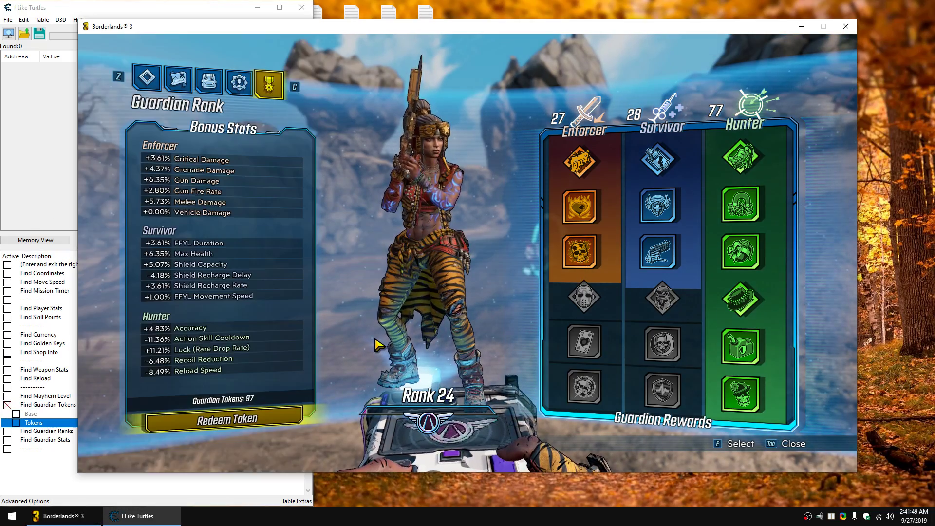
pyautogui.click(222, 419)
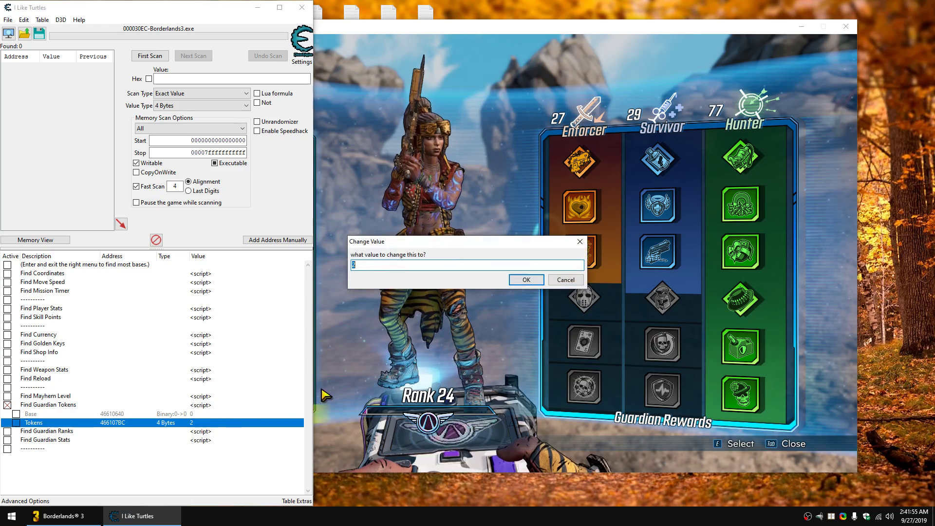
pyautogui.click(525, 279)
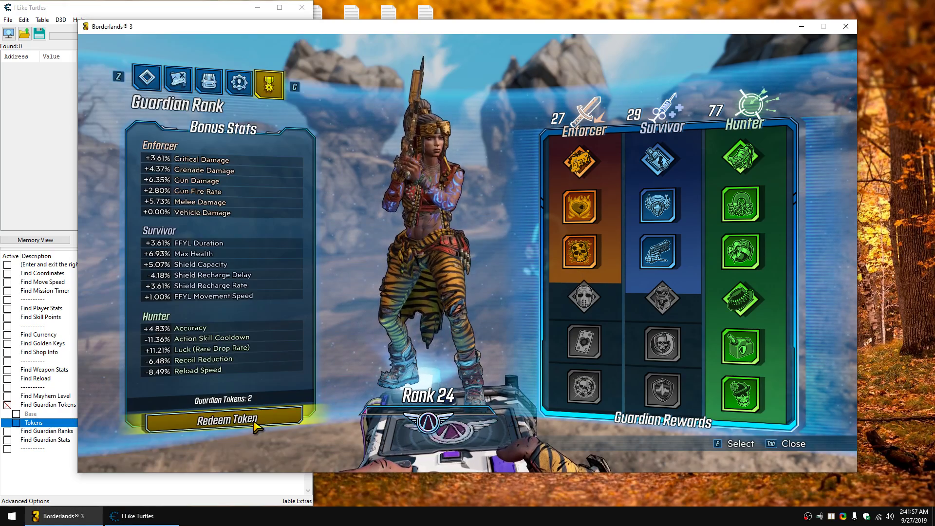
pyautogui.click(222, 421)
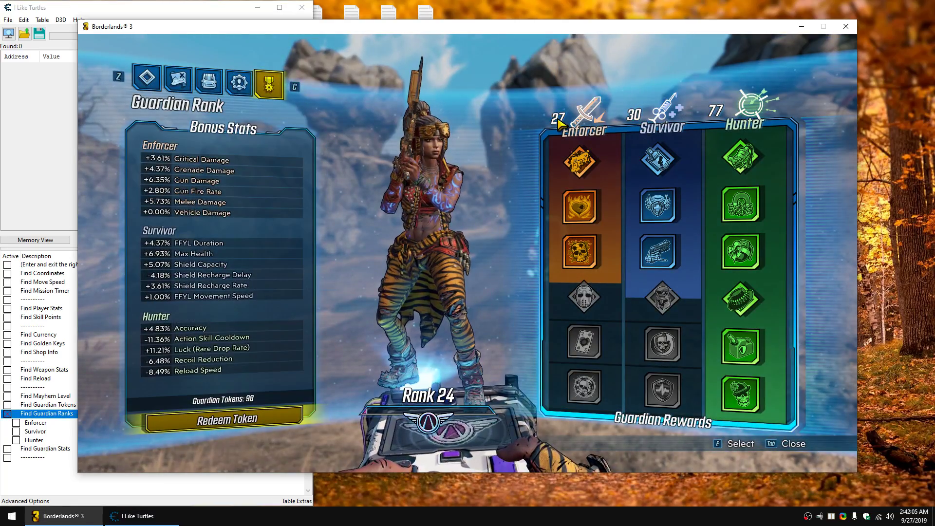
pyautogui.moveTo(670, 136)
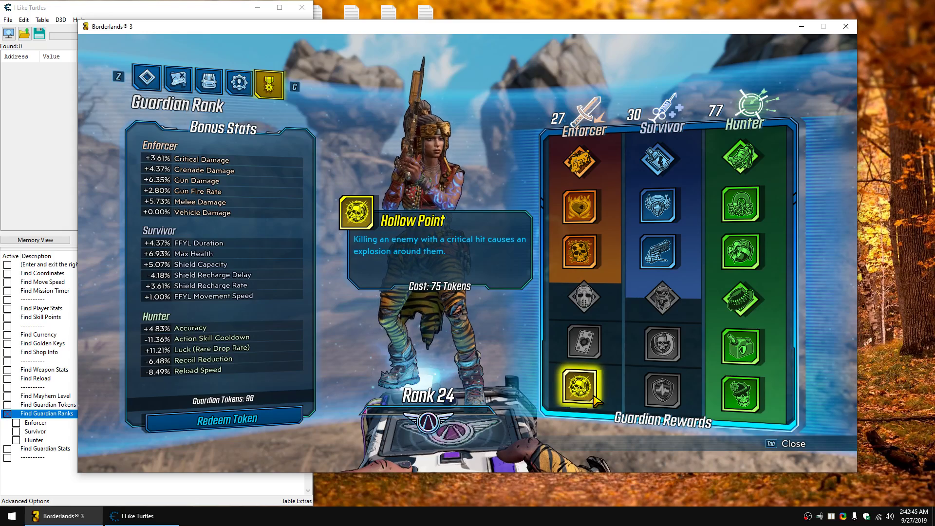
pyautogui.moveTo(418, 342)
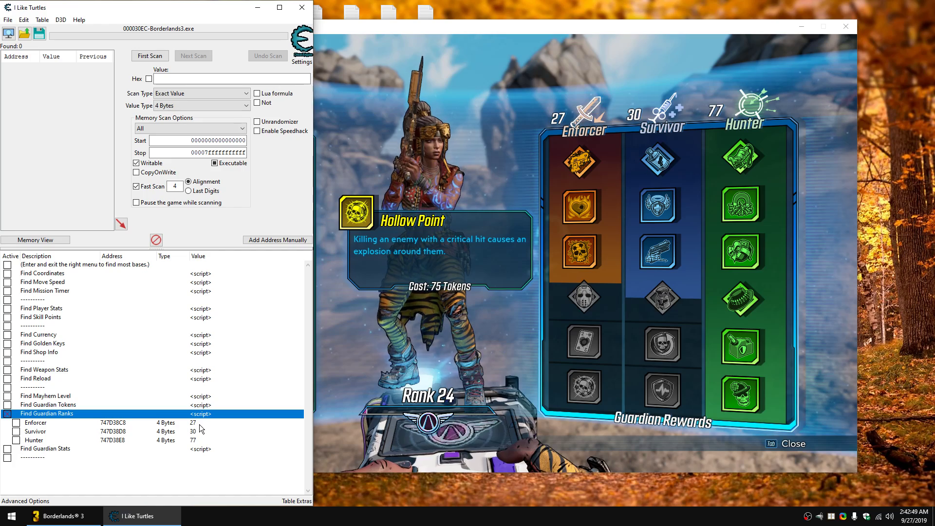
# Step: Set the Enforcer rank to 4 and redeem a token for the Critical Damage bonus
pyautogui.doubleClick(192, 421)
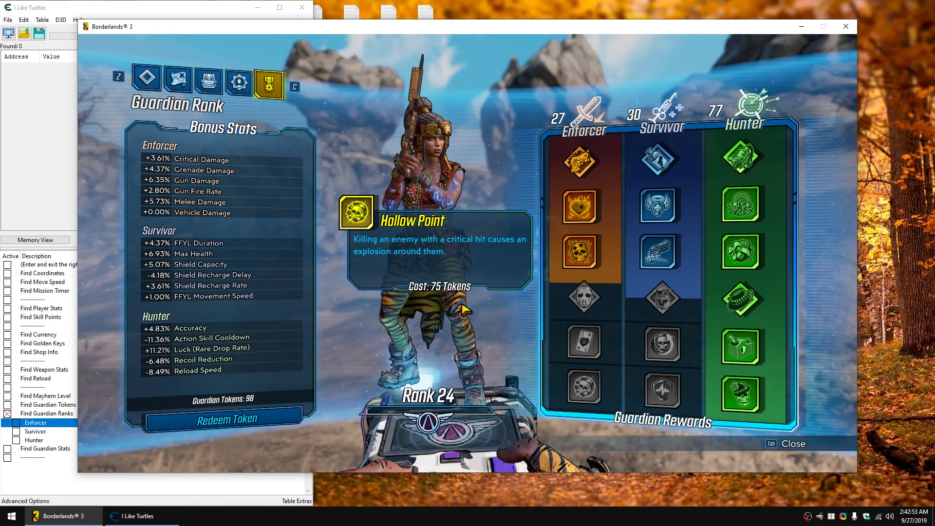
pyautogui.click(222, 420)
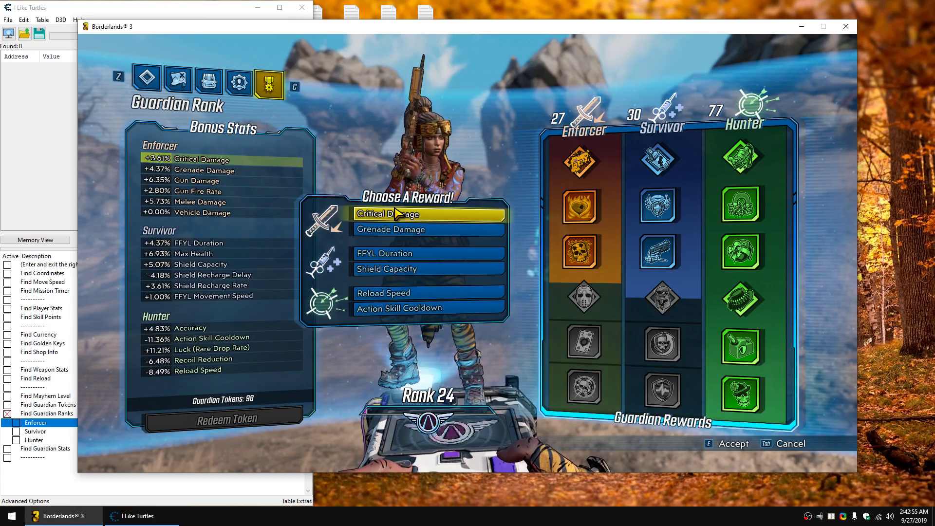
pyautogui.press('e')
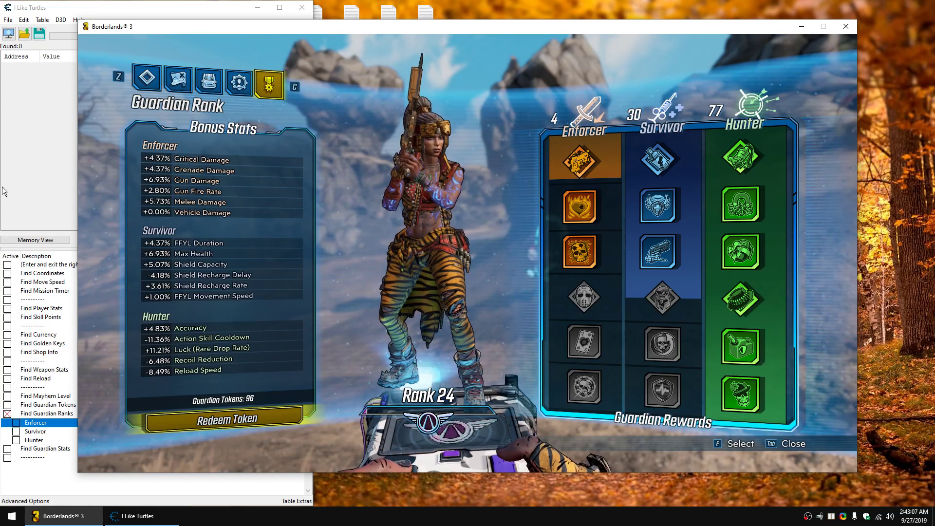
pyautogui.moveTo(580, 388)
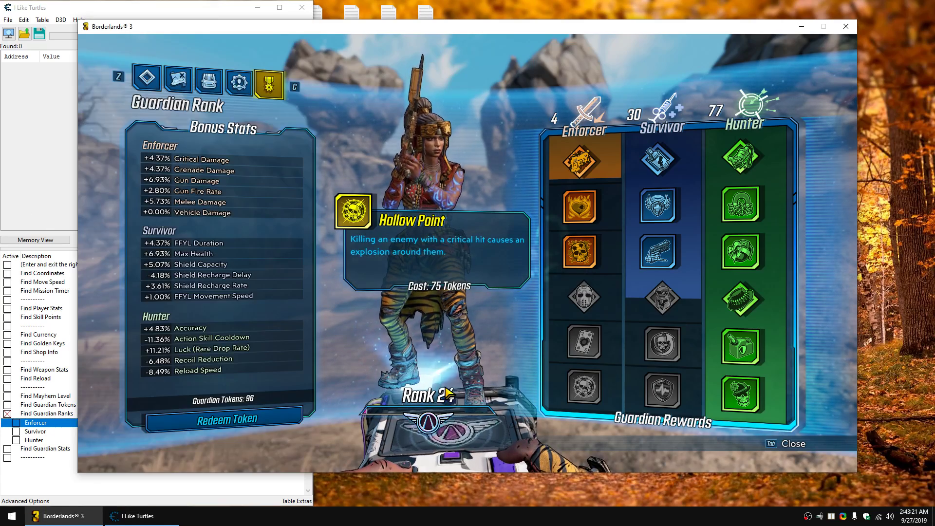
# Step: Raise Enforcer to 56, redeem a token and inspect the 35-token Player Skin reward
pyautogui.click(222, 418)
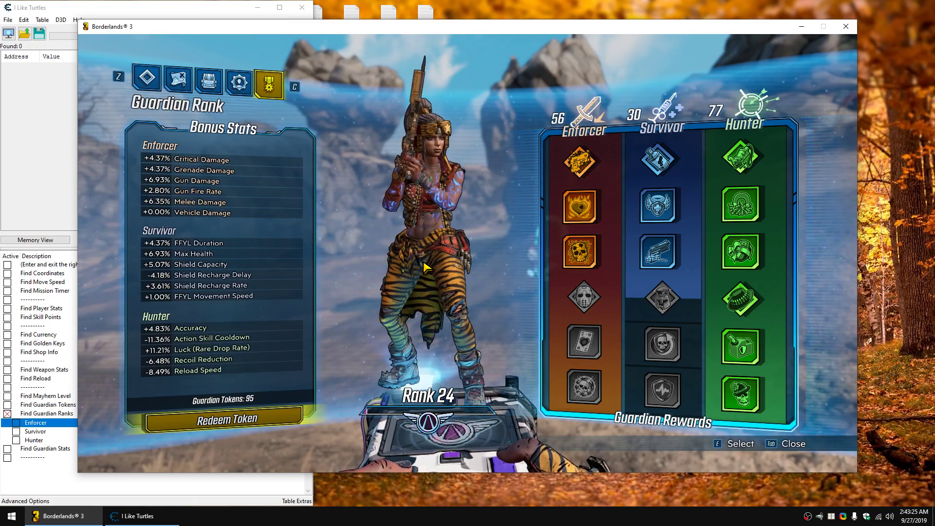
pyautogui.click(584, 391)
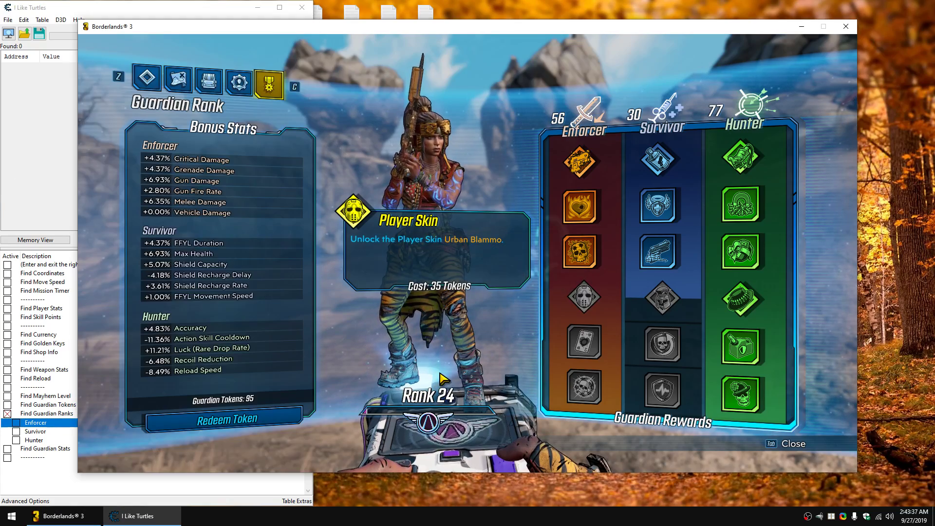
pyautogui.click(221, 420)
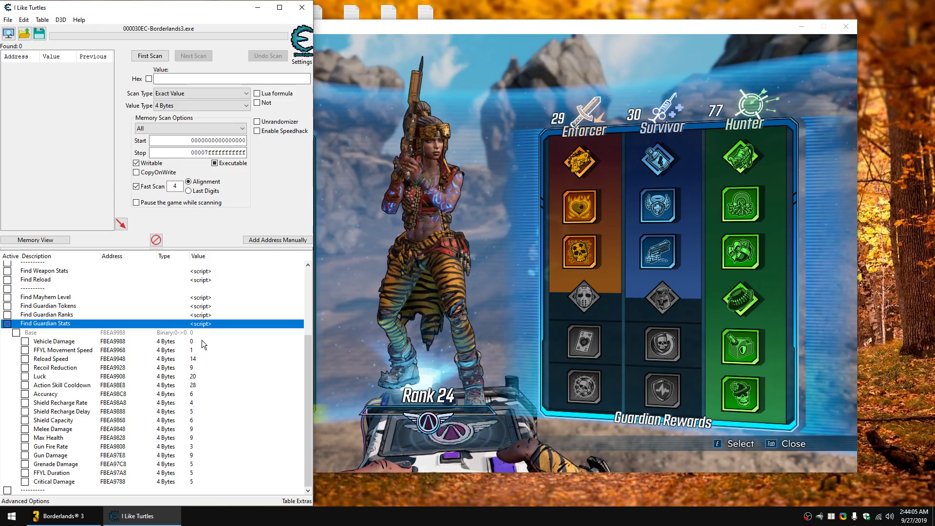
# Step: Enable Find Guardian Stats to list bonus values, then return to the Guardian Rank menu
pyautogui.click(61, 517)
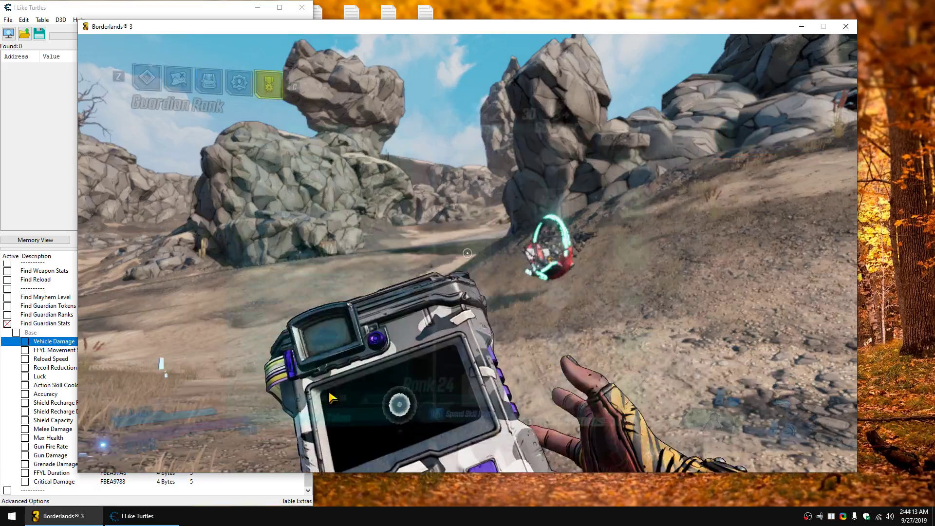
pyautogui.click(268, 82)
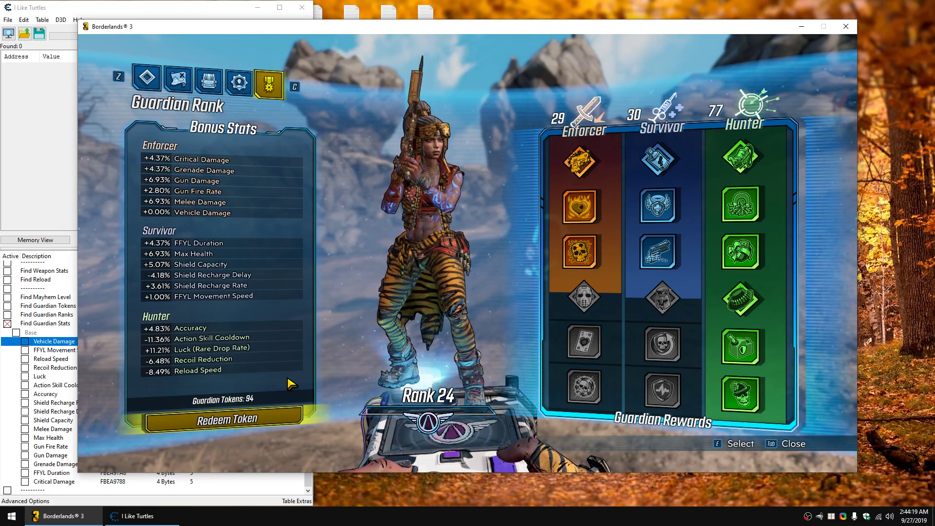
pyautogui.moveTo(172, 213)
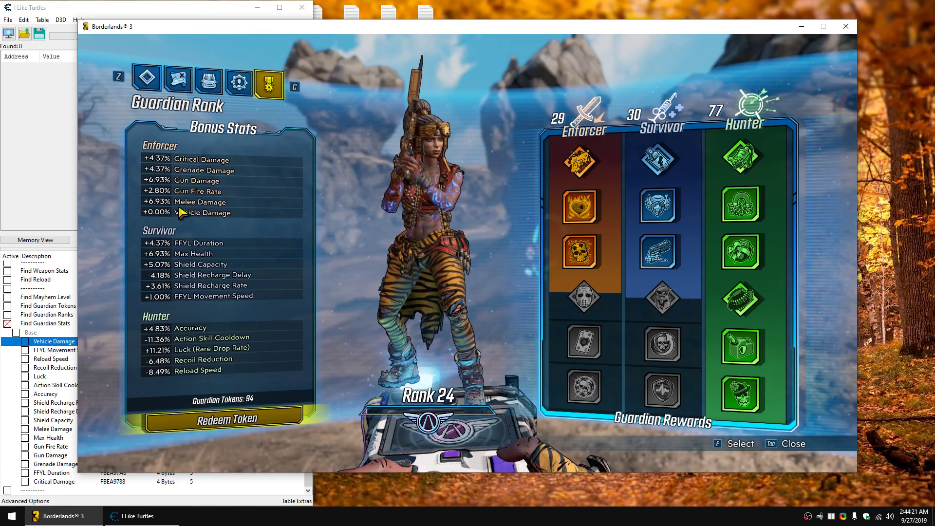
pyautogui.moveTo(233, 312)
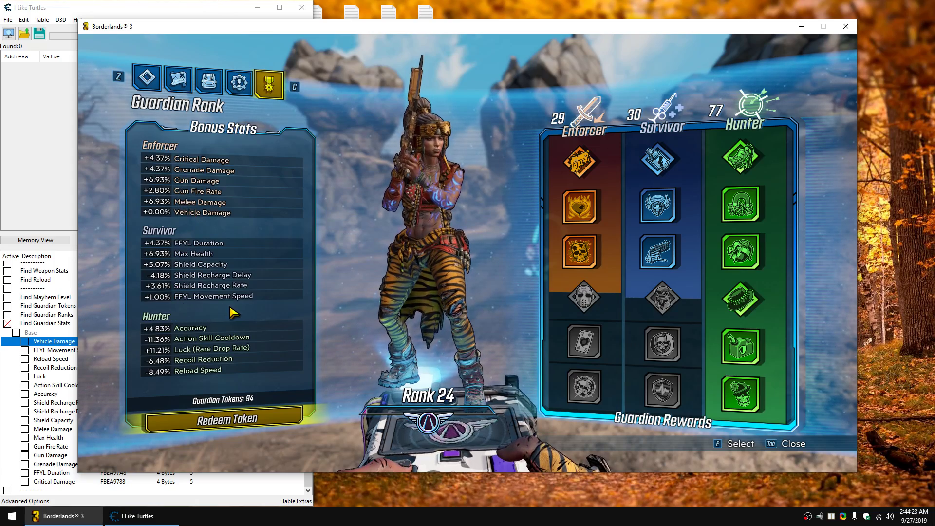
pyautogui.moveTo(259, 310)
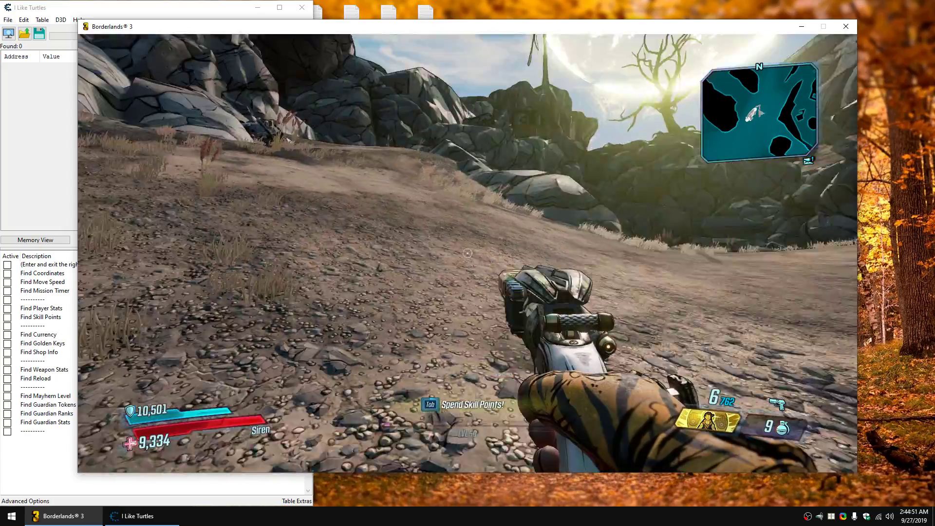
# Step: Bring the cheat table to the front with all scripts collapsed and switched off
pyautogui.click(137, 517)
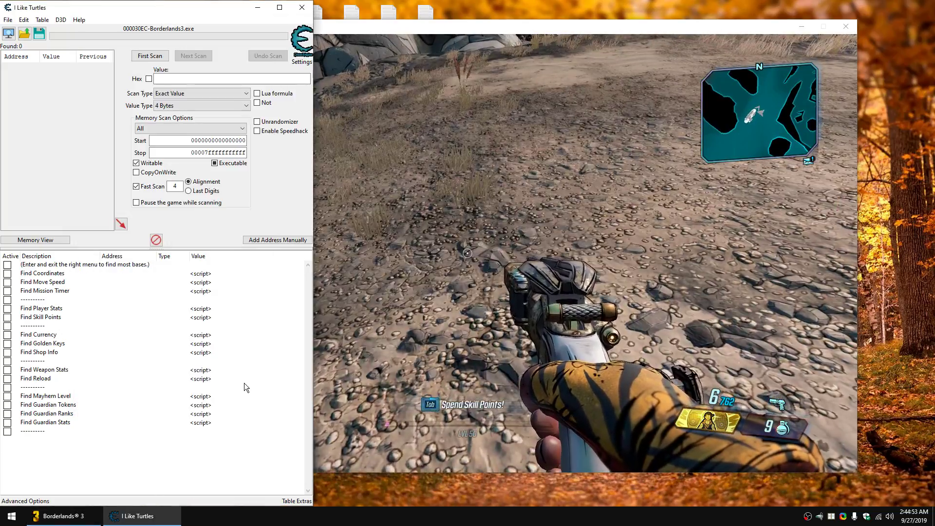